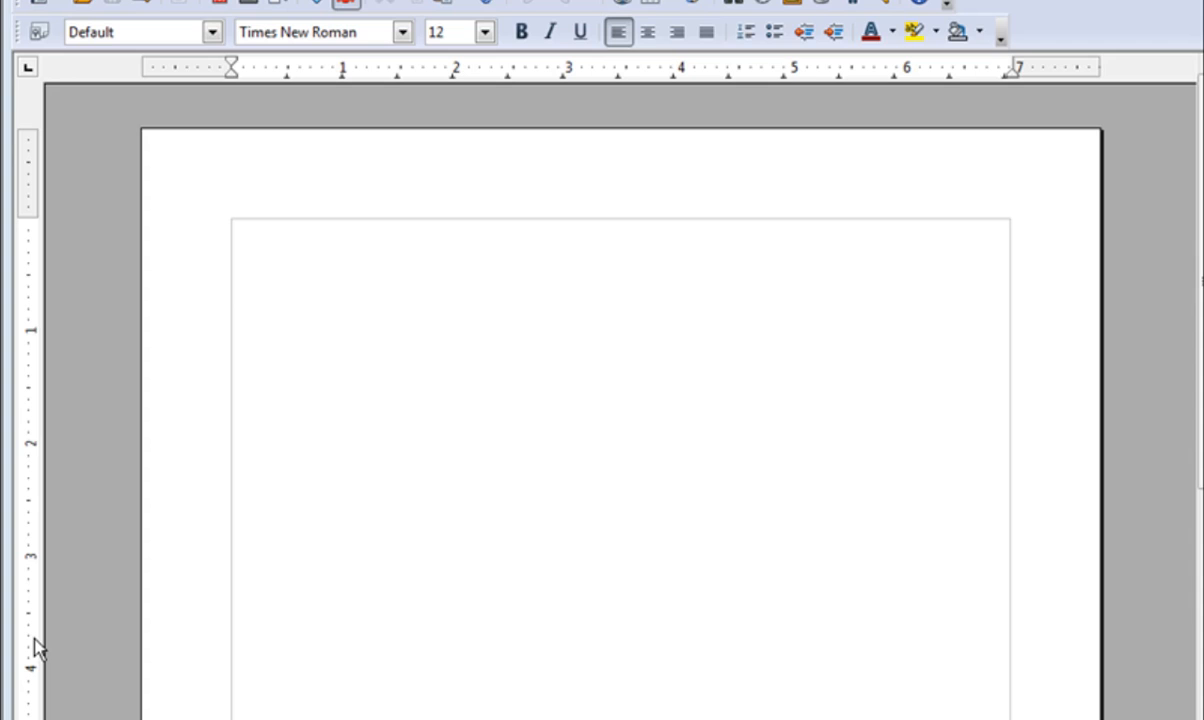
{"action": "mouse_move", "coordinate": [32, 638]}
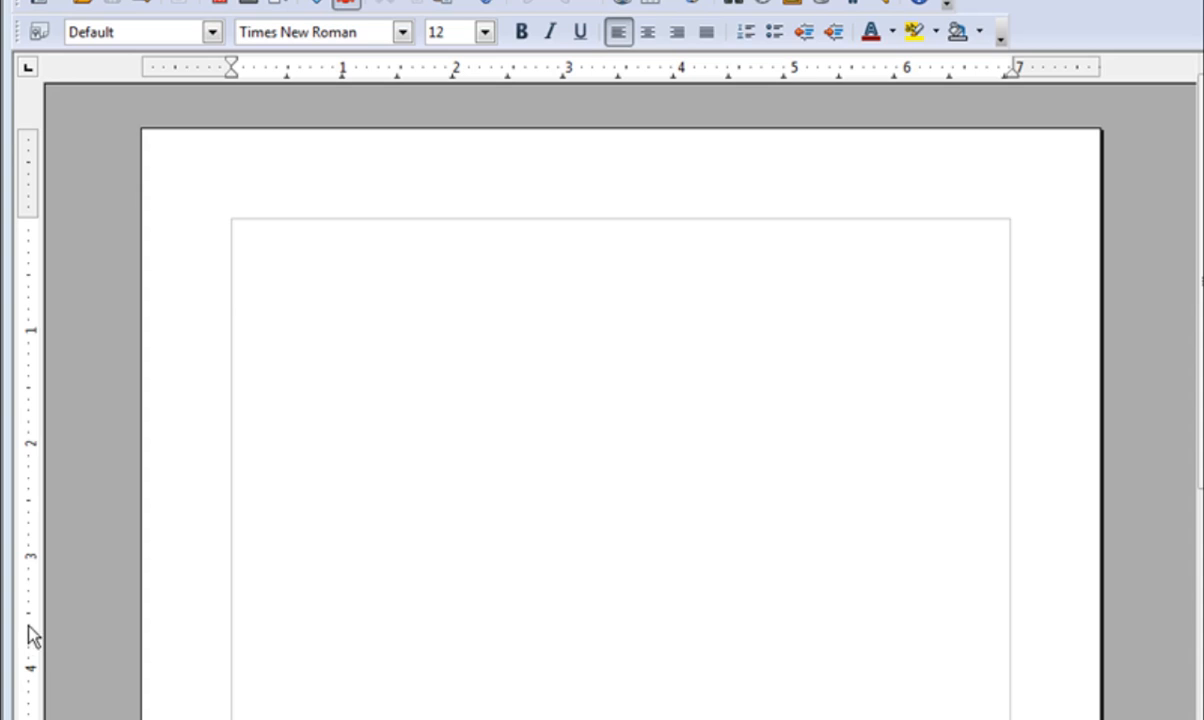
{"action": "mouse_move", "coordinate": [112, 496]}
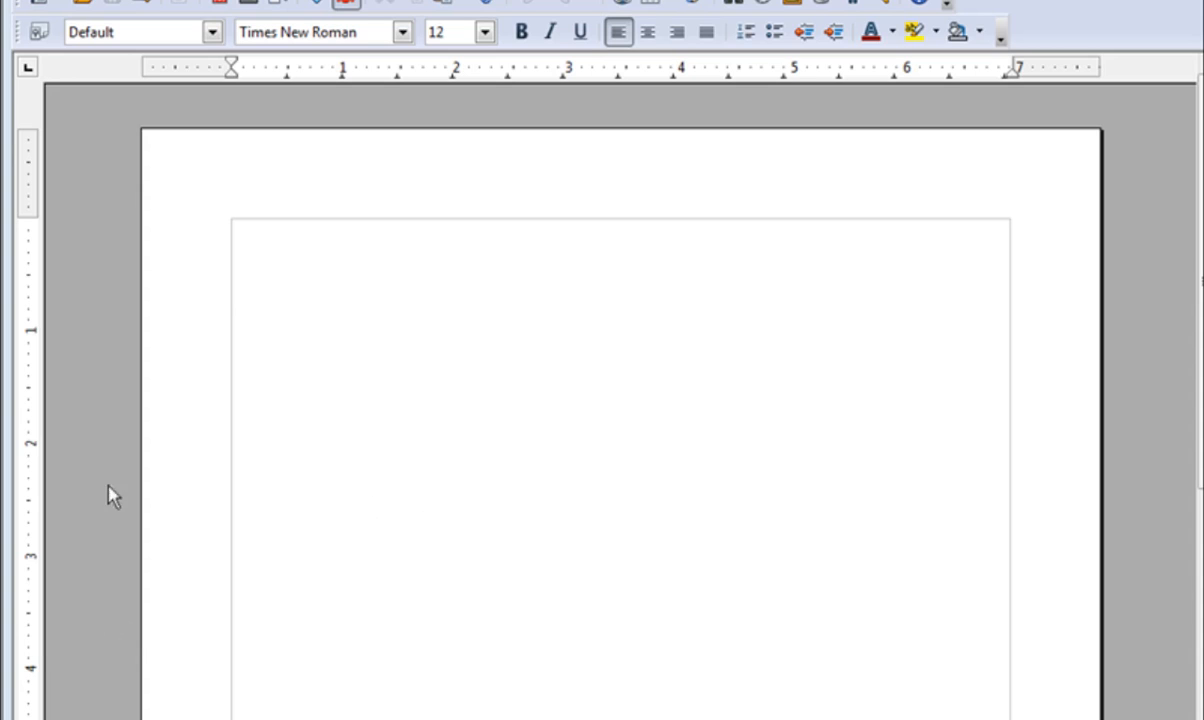
- Bring up the Open dialog from the blank Writer document
{"action": "left_click", "coordinate": [30, 4]}
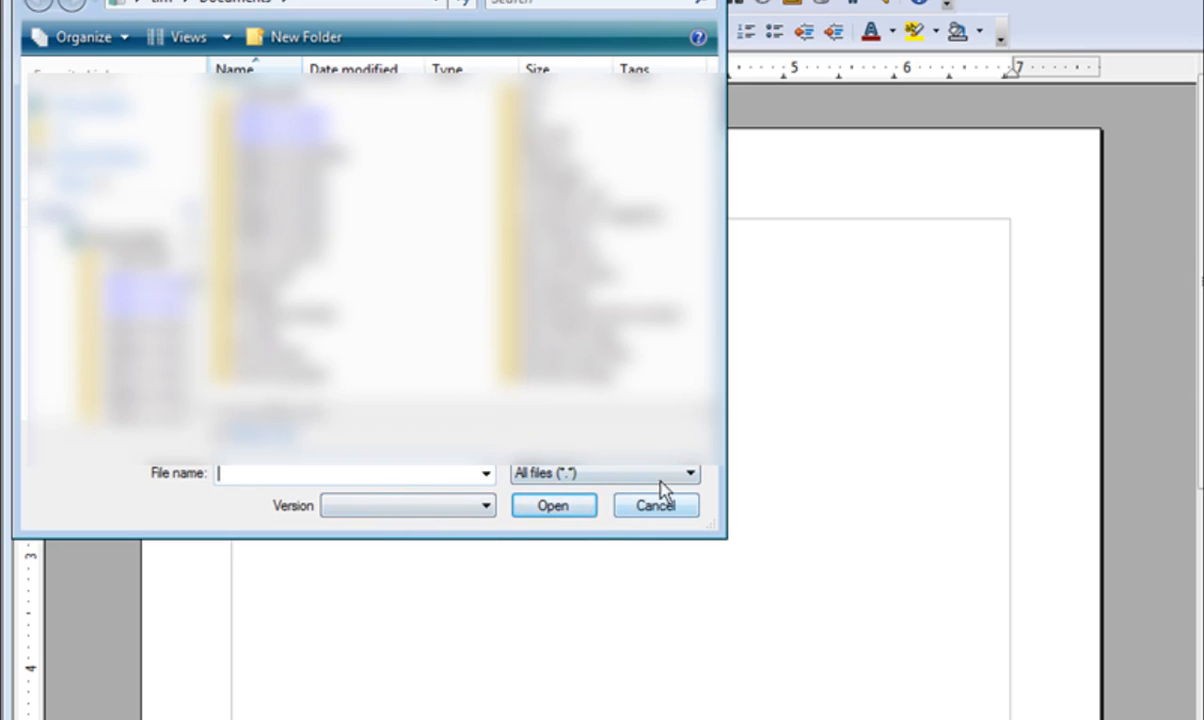
{"action": "left_click", "coordinate": [688, 472]}
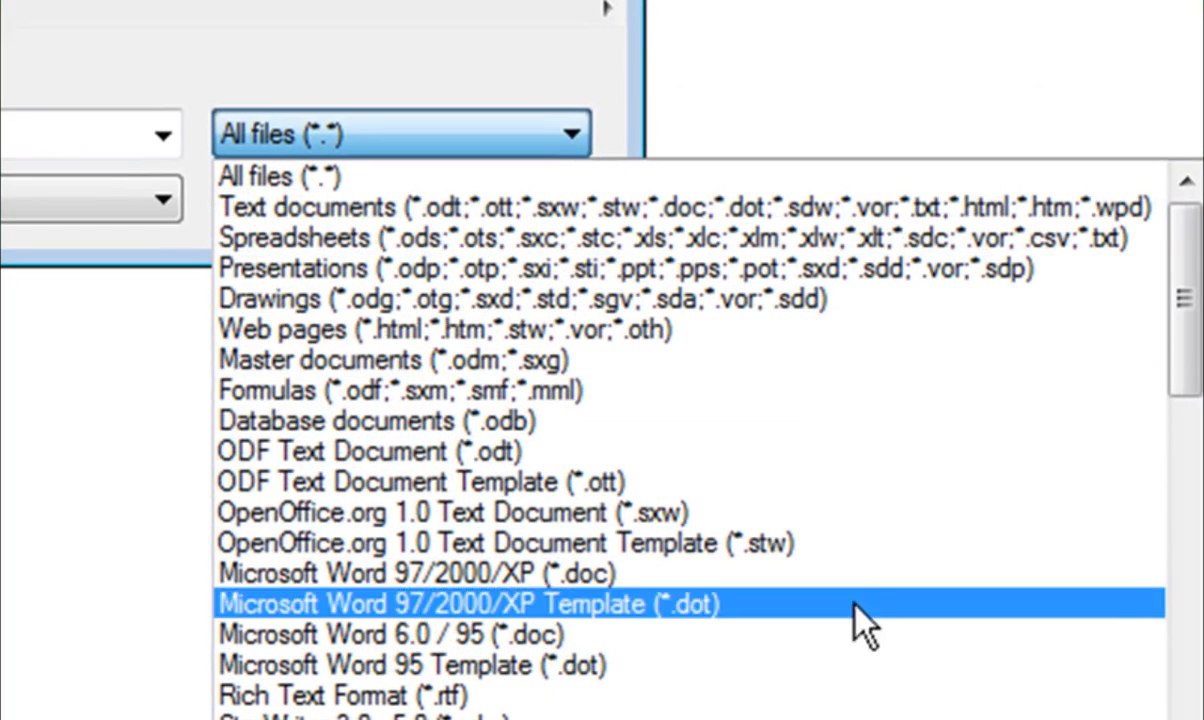
{"action": "scroll", "scroll_direction": "down", "scroll_amount": 3}
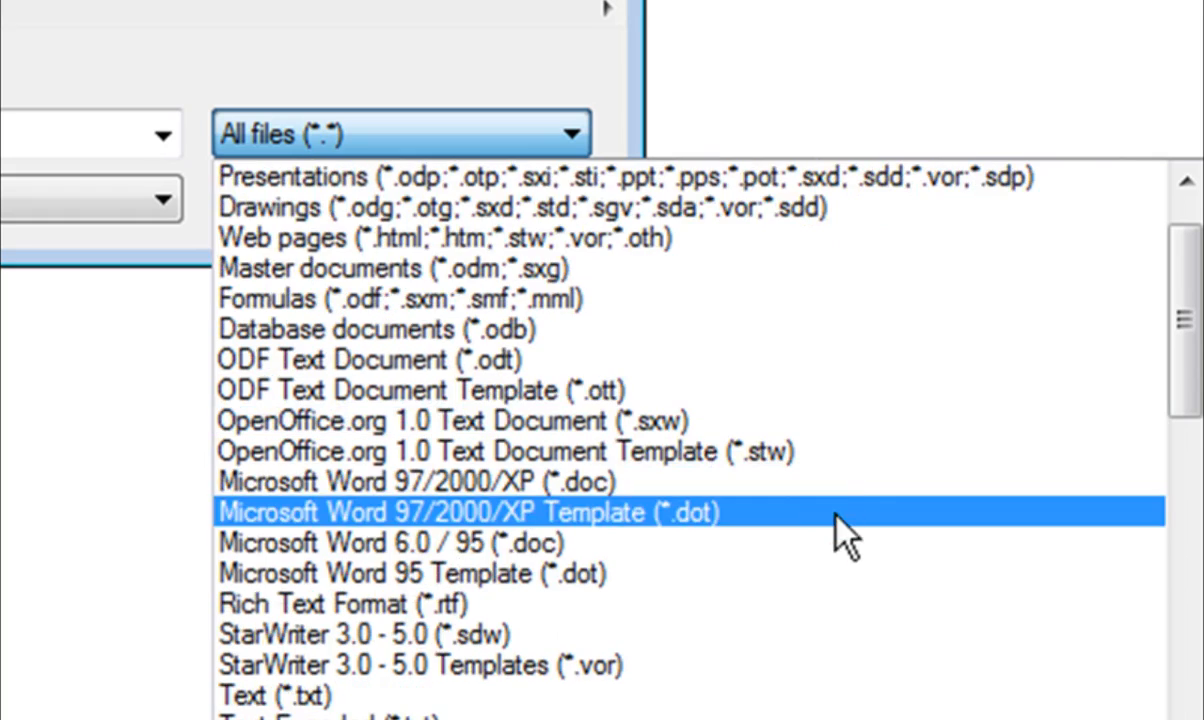
{"action": "scroll", "scroll_direction": "down", "scroll_amount": 3}
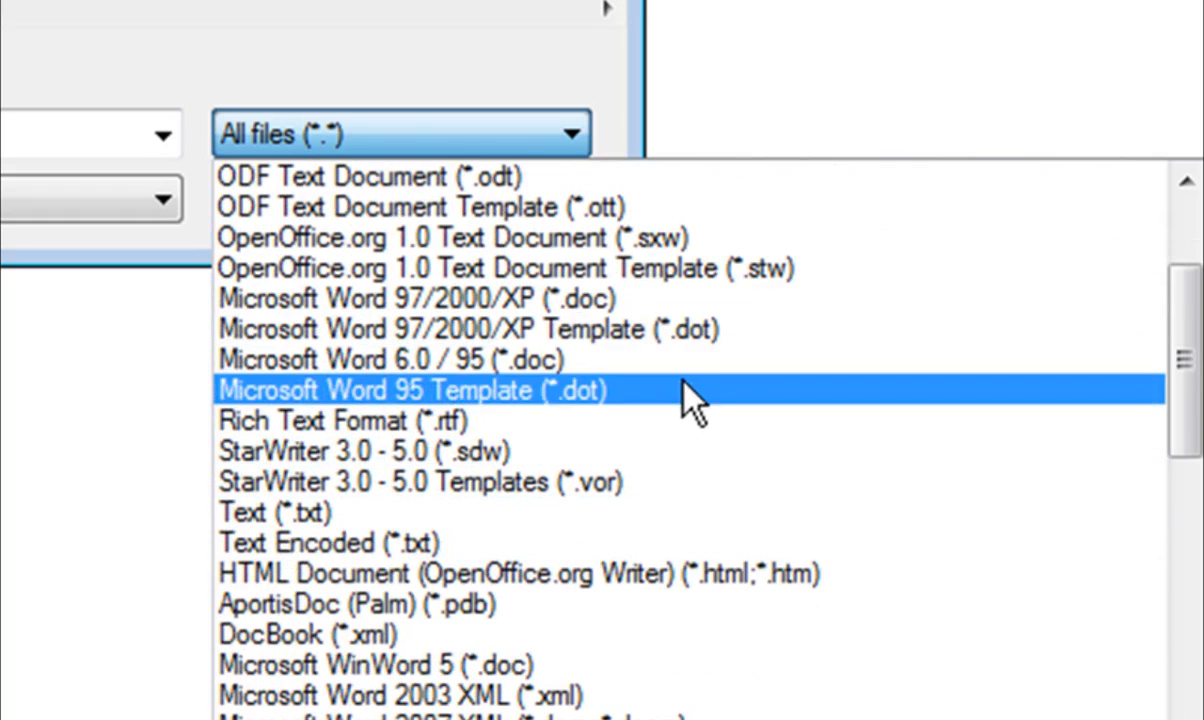
{"action": "scroll", "scroll_direction": "down", "scroll_amount": 3}
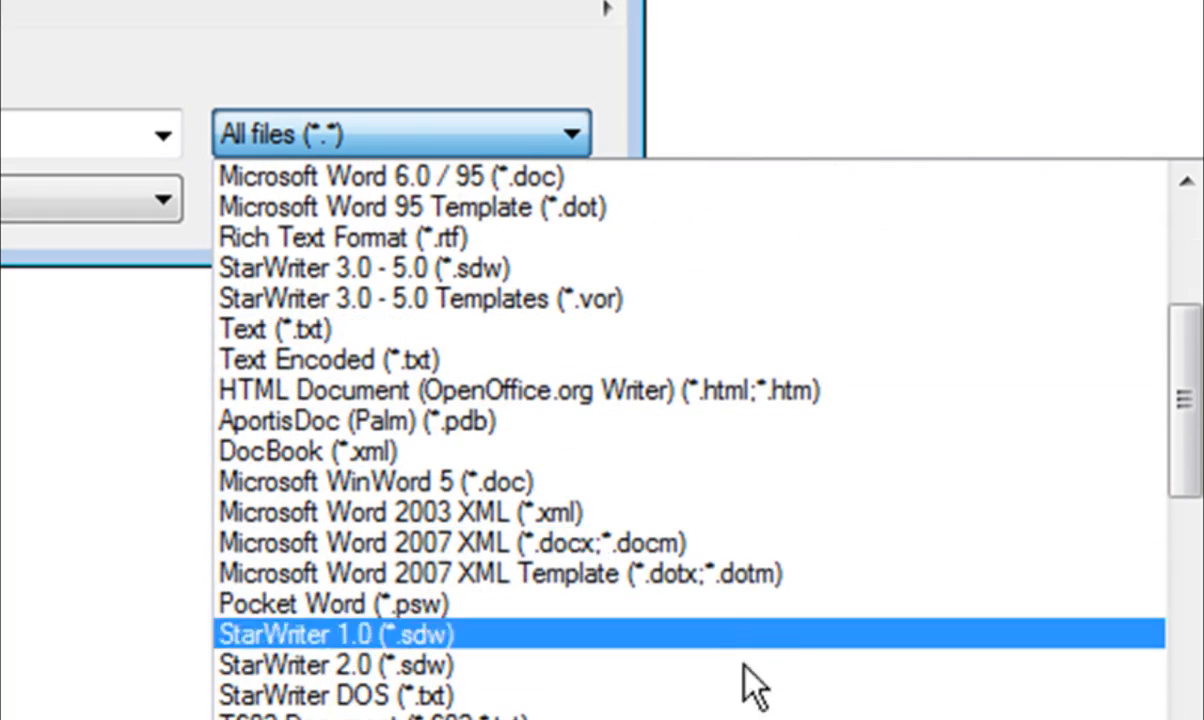
{"action": "scroll", "scroll_direction": "down", "scroll_amount": 3}
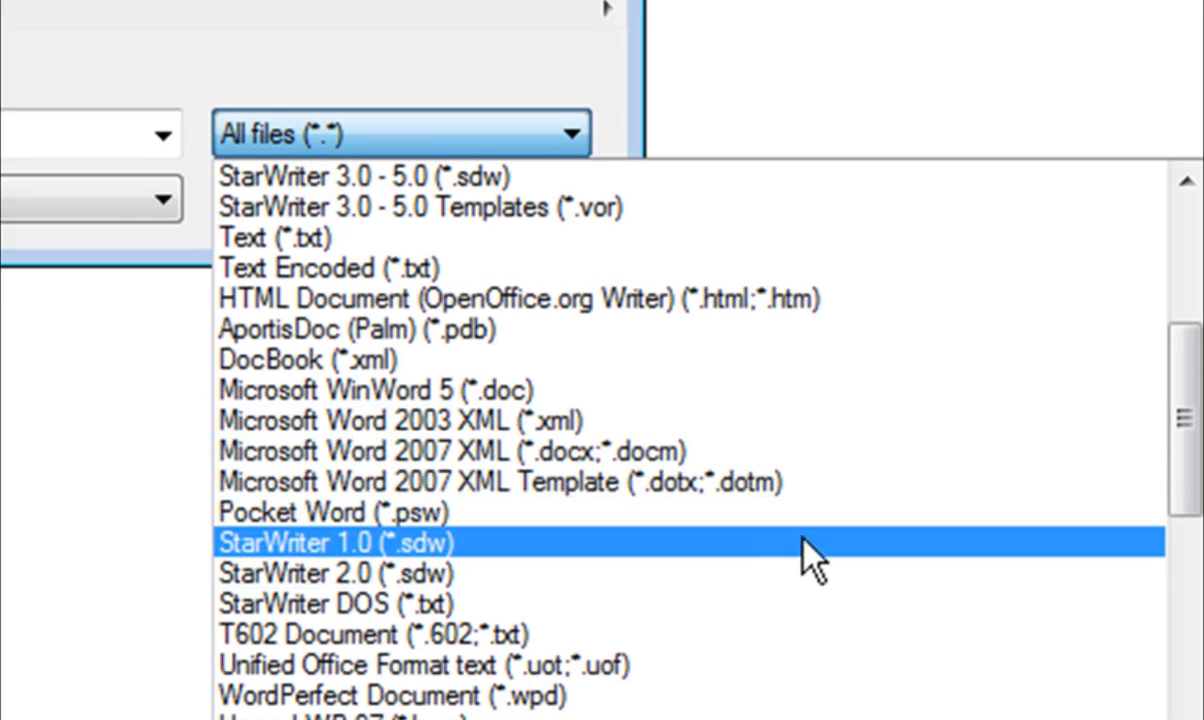
{"action": "scroll", "scroll_direction": "down", "scroll_amount": 3}
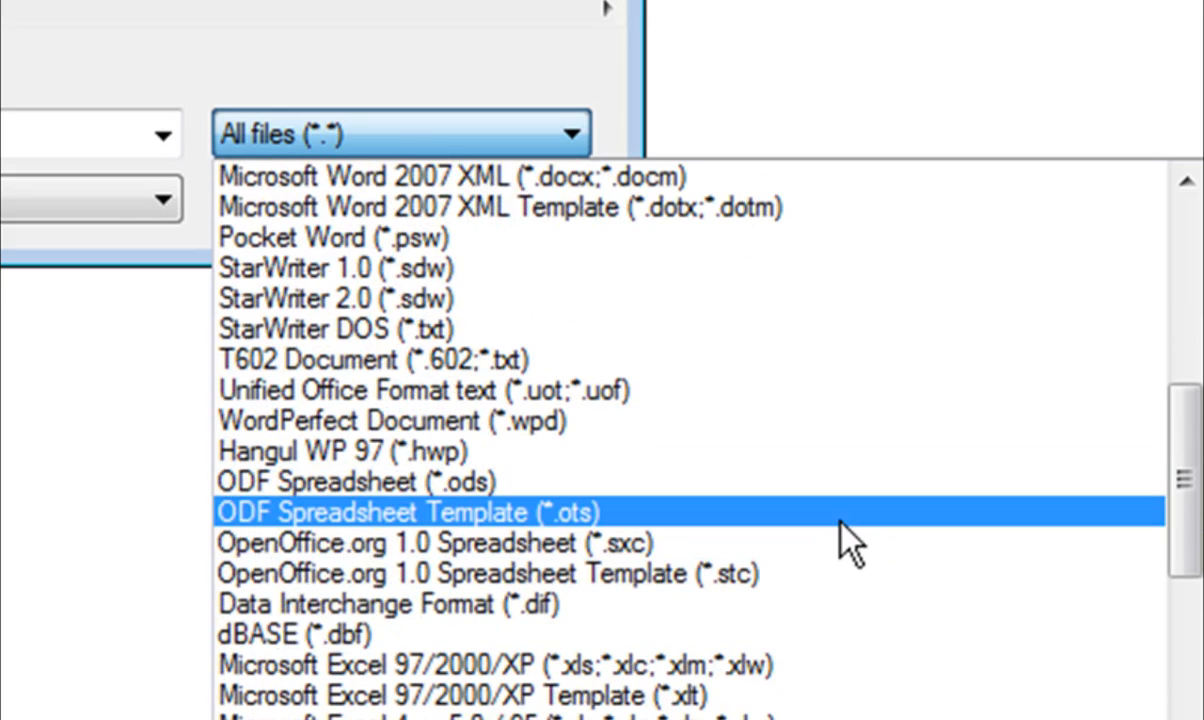
{"action": "scroll", "scroll_direction": "down", "scroll_amount": 3}
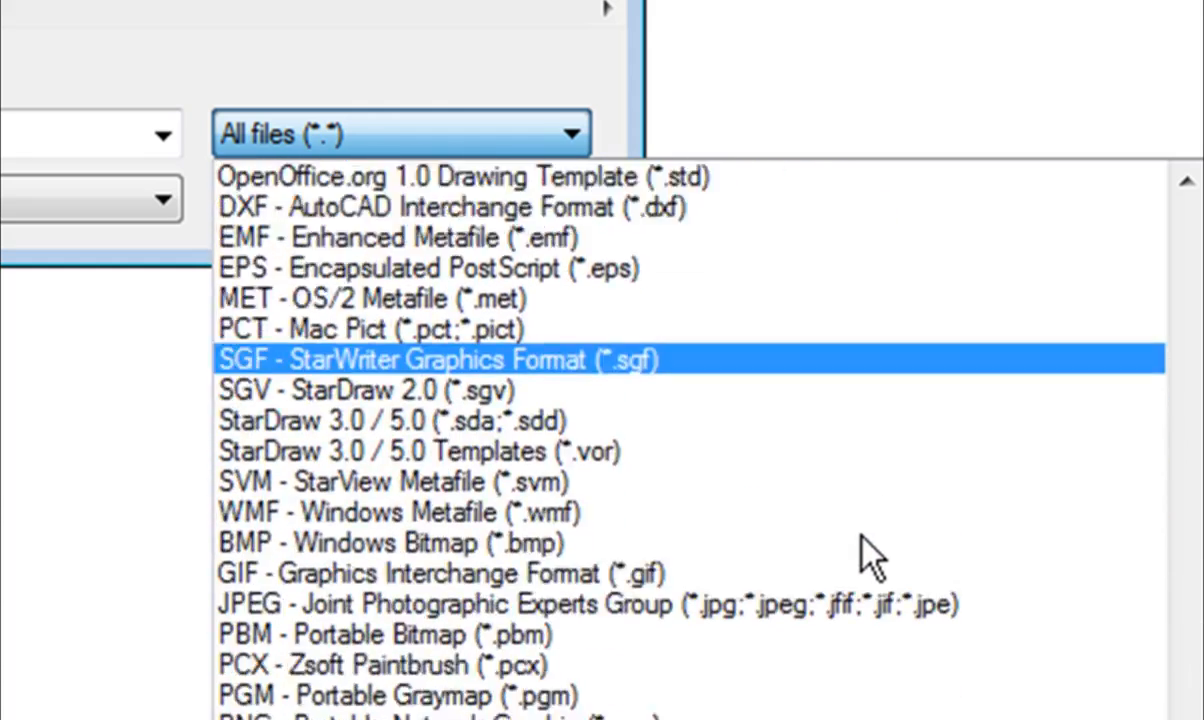
{"action": "left_click", "coordinate": [400, 132]}
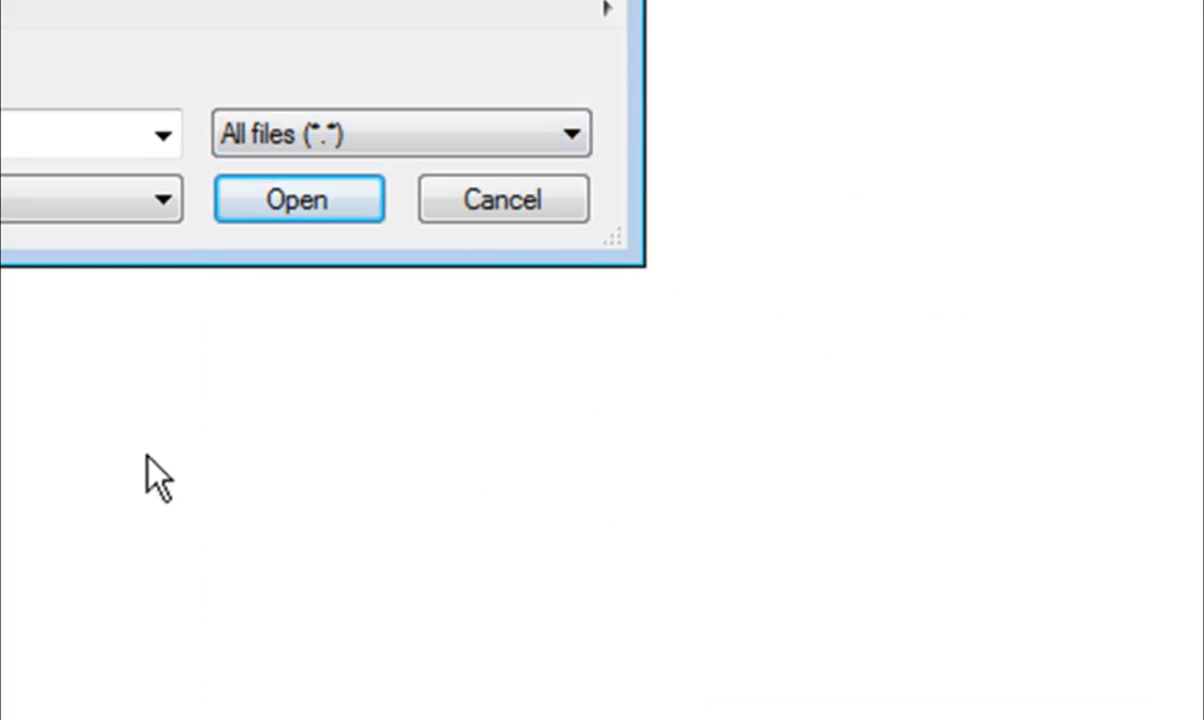
- Cancel the Open dialog before heading to the OpenOffice.org Templates site
{"action": "left_click", "coordinate": [298, 200]}
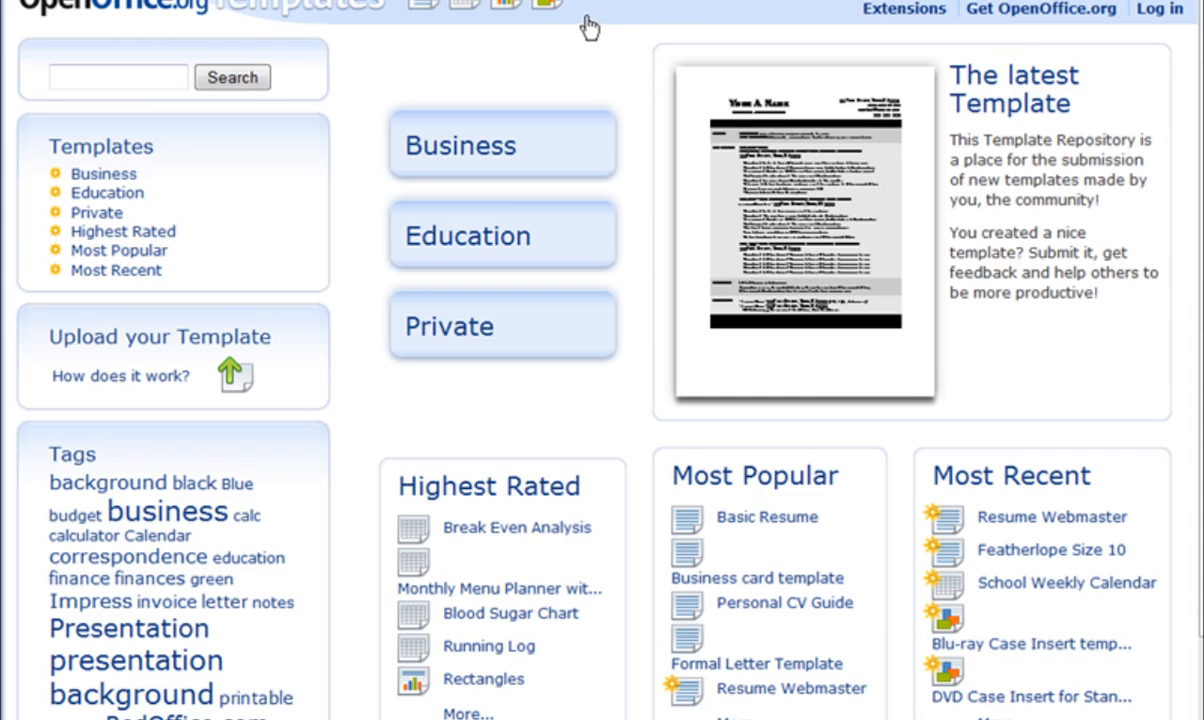
{"action": "mouse_move", "coordinate": [608, 48]}
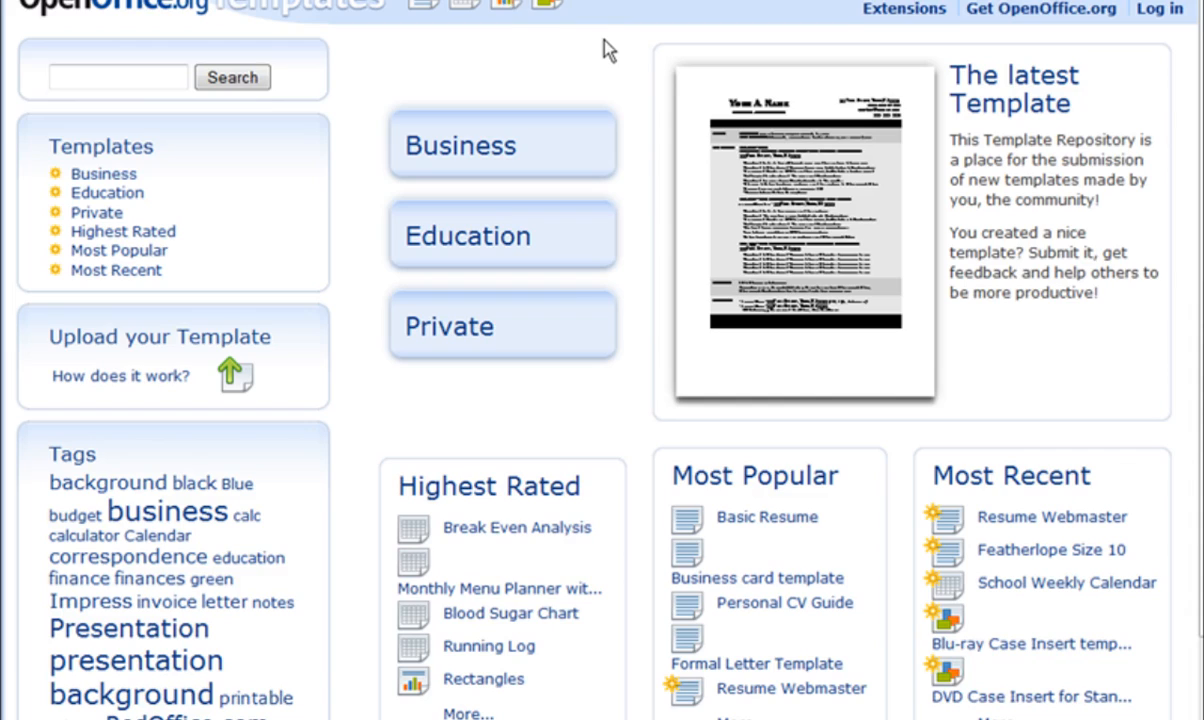
{"action": "mouse_move", "coordinate": [668, 392]}
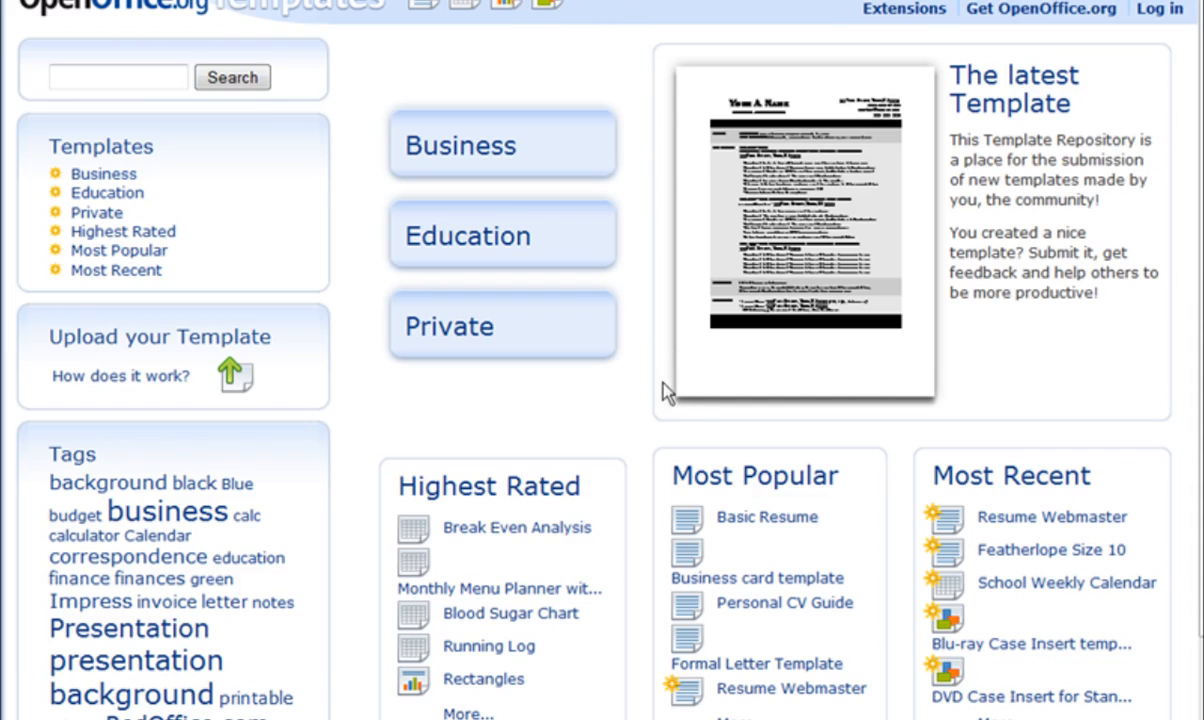
{"action": "mouse_move", "coordinate": [330, 204]}
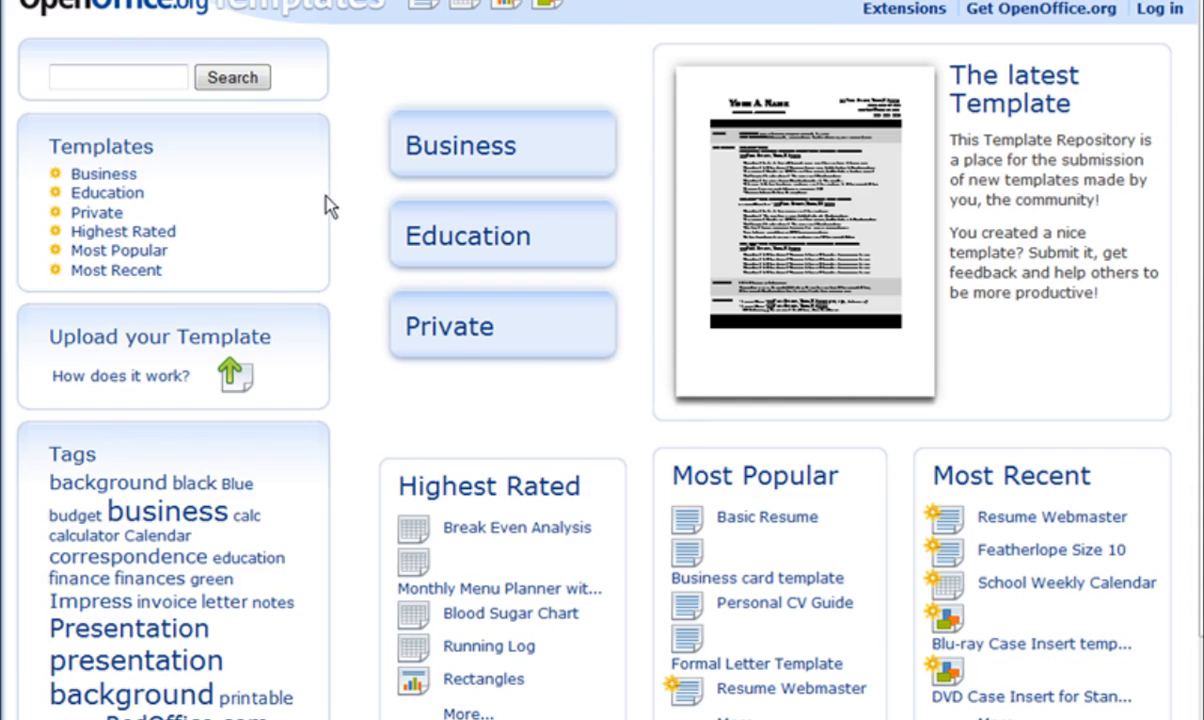
{"action": "mouse_move", "coordinate": [330, 284]}
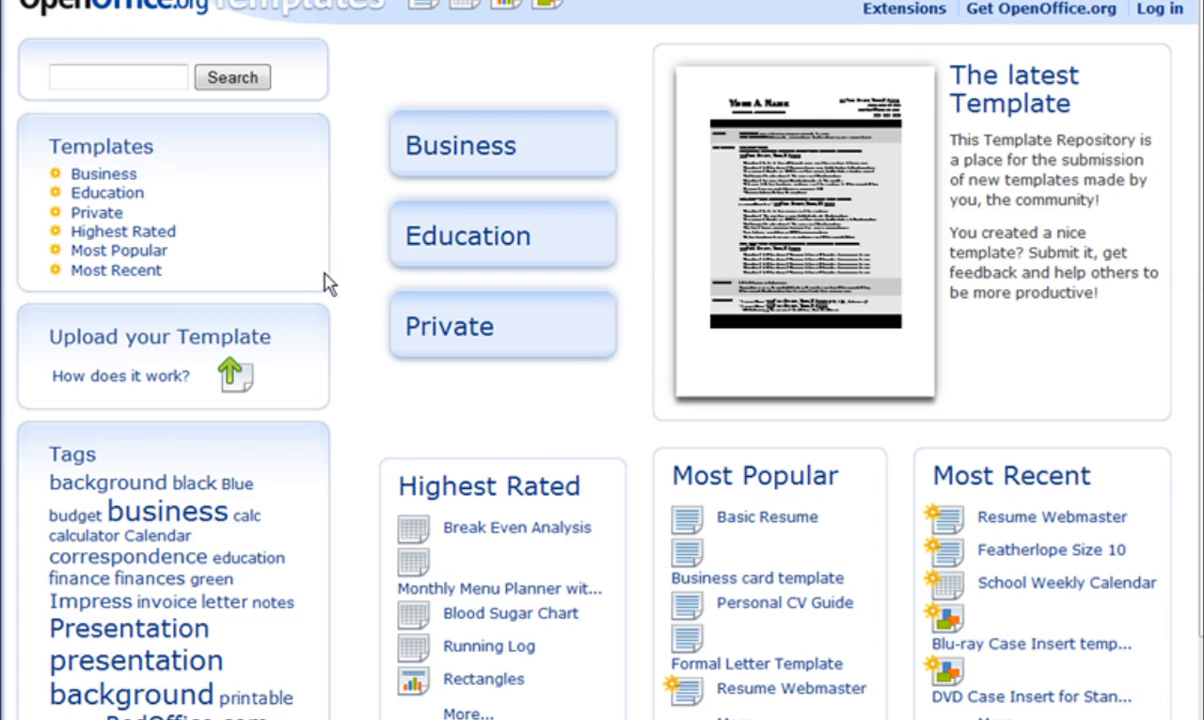
{"action": "mouse_move", "coordinate": [644, 304]}
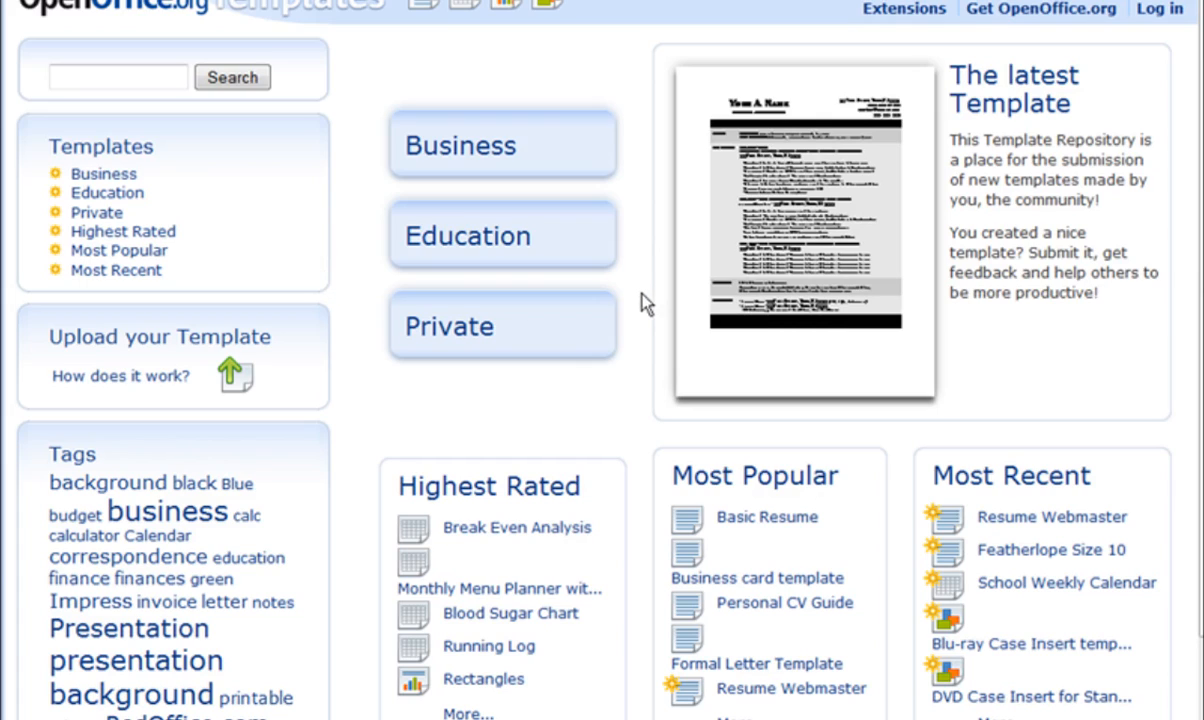
{"action": "mouse_move", "coordinate": [308, 256]}
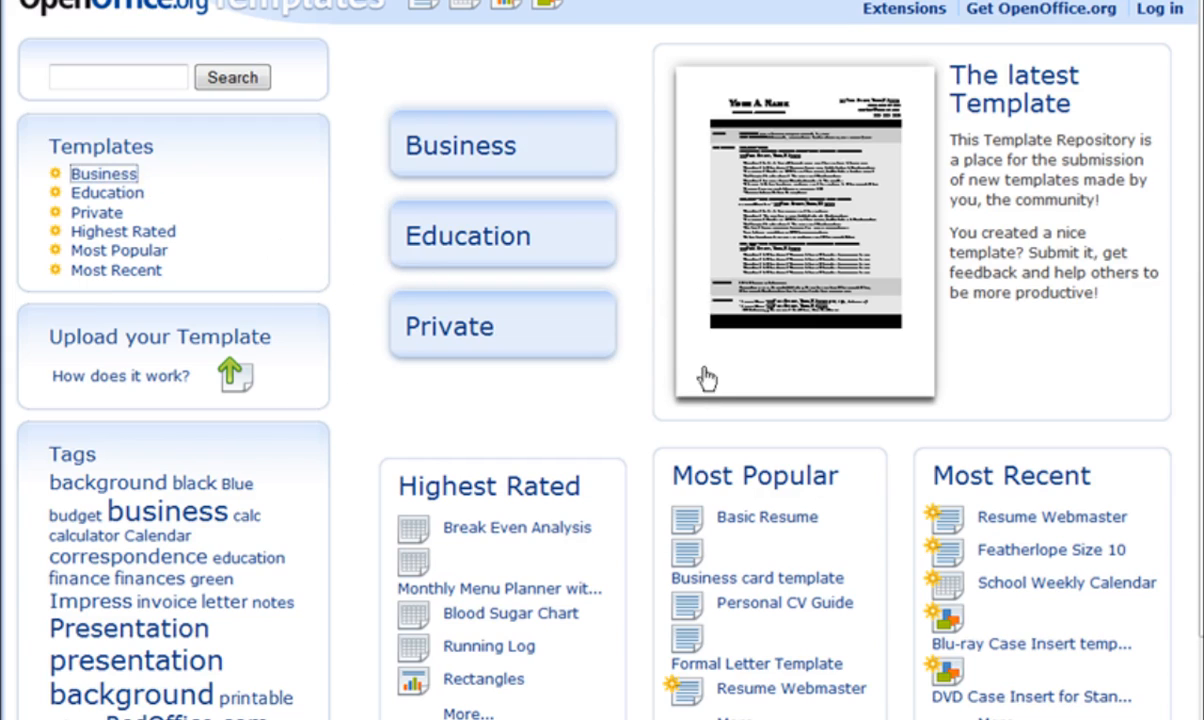
- Browse the Business category and scroll the listing down to the Quater Page Flyer entry
{"action": "left_click", "coordinate": [460, 144]}
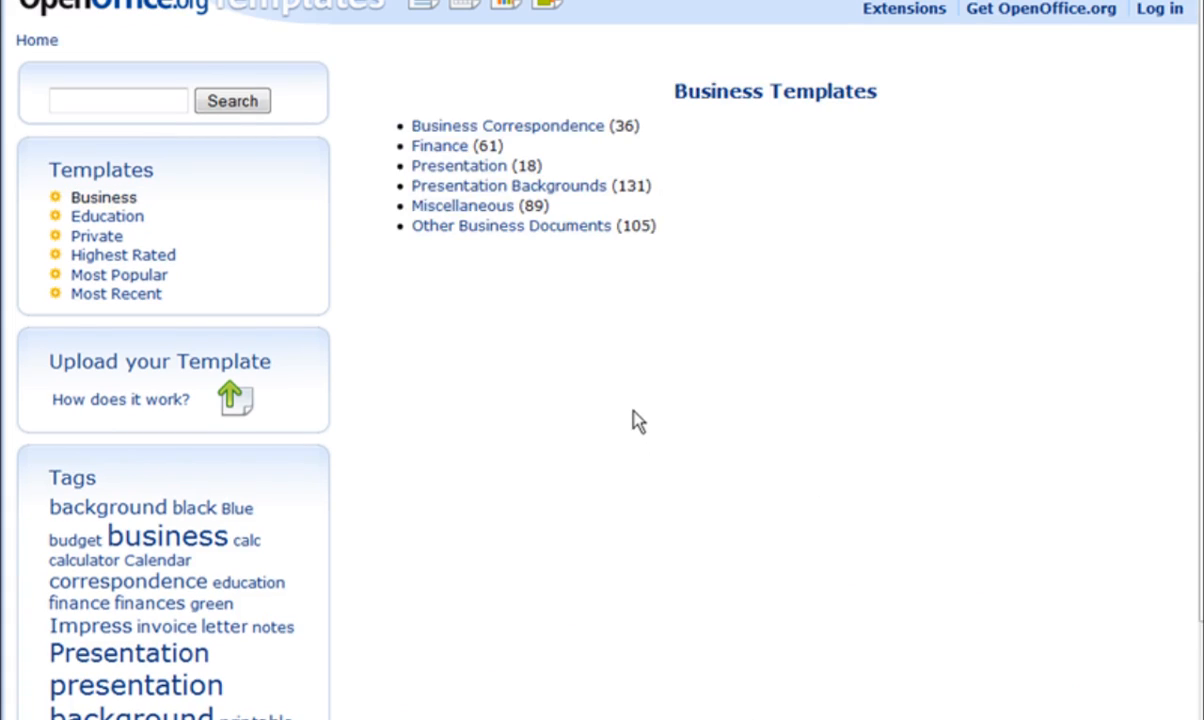
{"action": "mouse_move", "coordinate": [508, 124]}
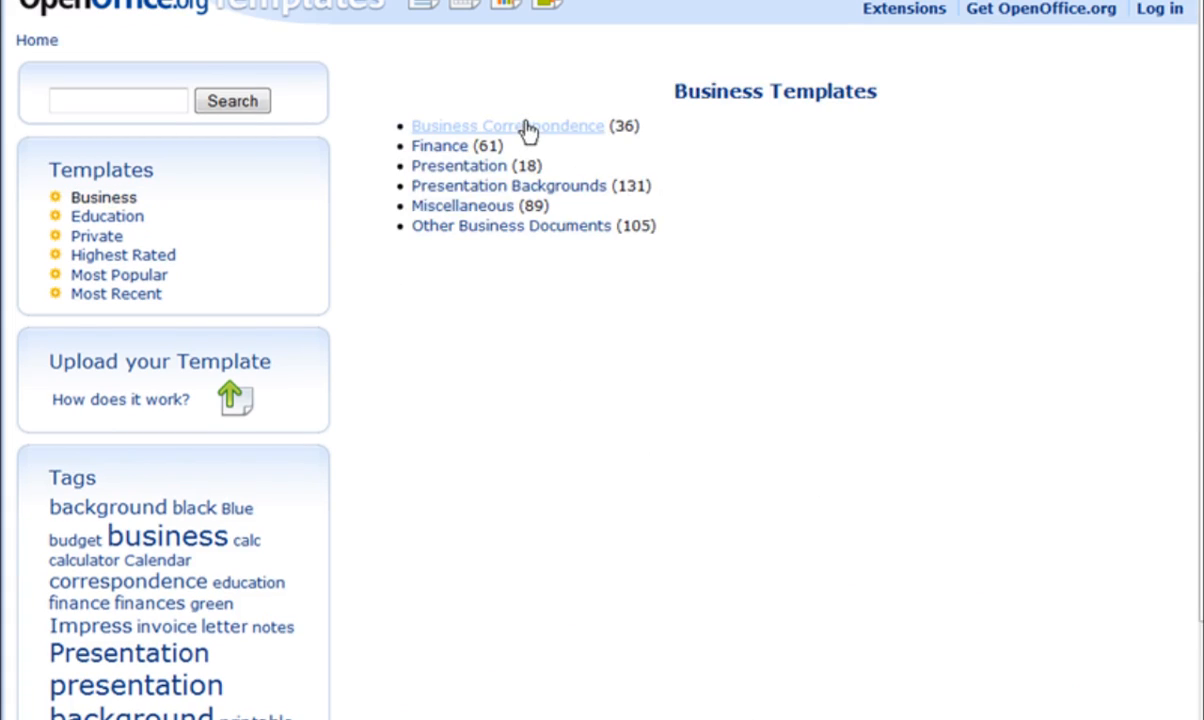
{"action": "mouse_move", "coordinate": [458, 164]}
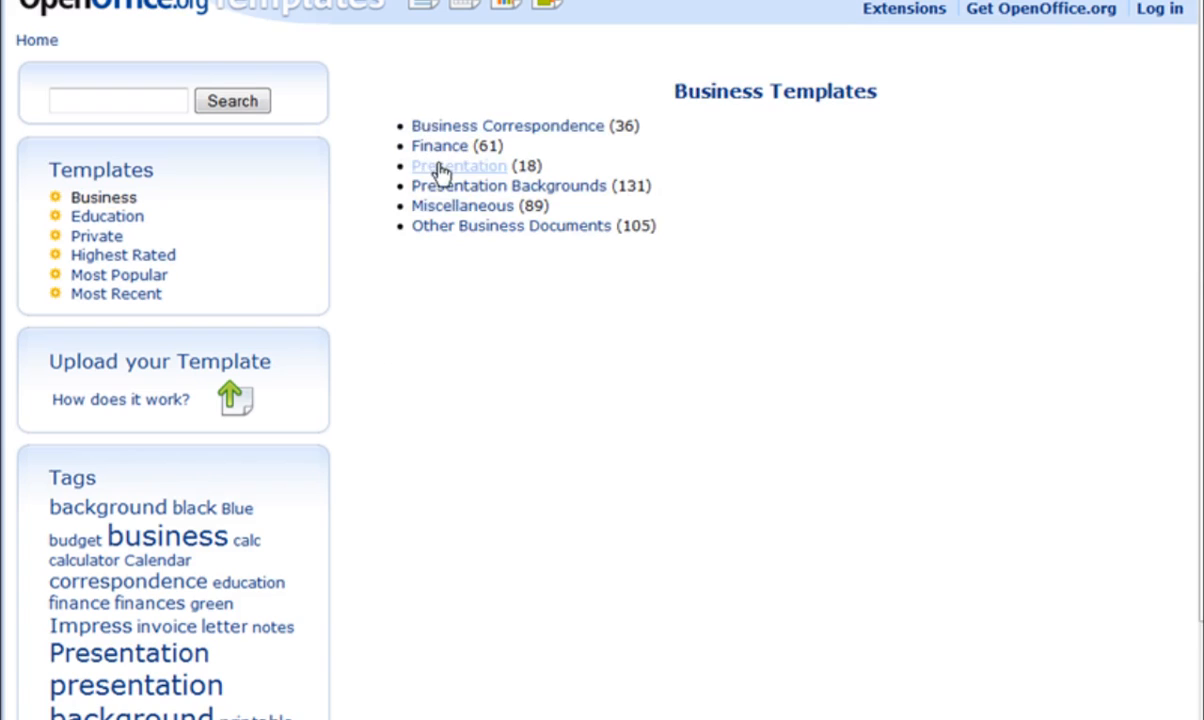
{"action": "mouse_move", "coordinate": [510, 282]}
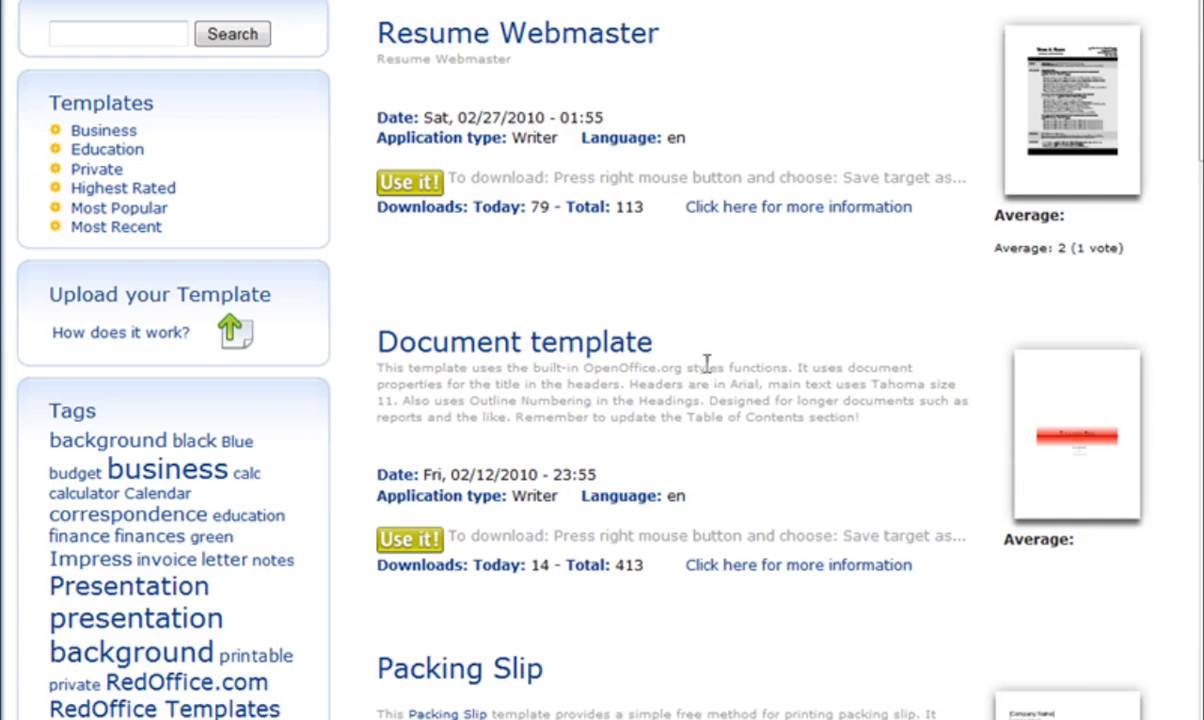
{"action": "scroll", "scroll_direction": "down", "scroll_amount": 3}
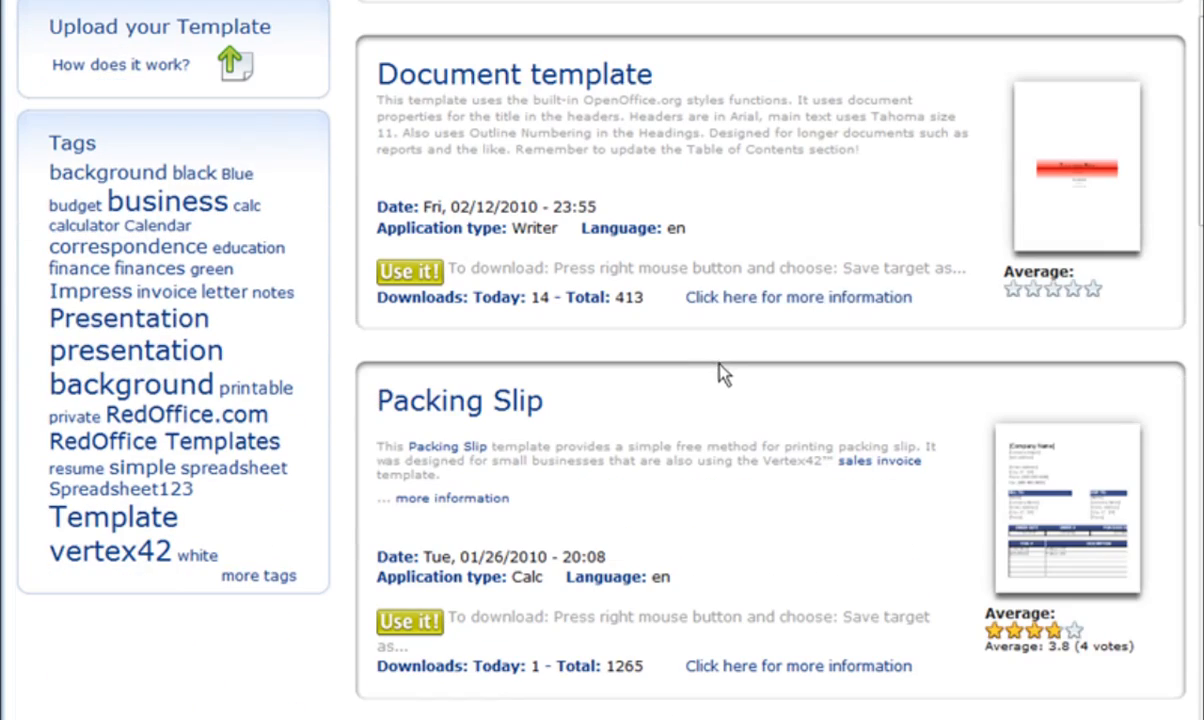
{"action": "scroll", "scroll_direction": "down", "scroll_amount": 3}
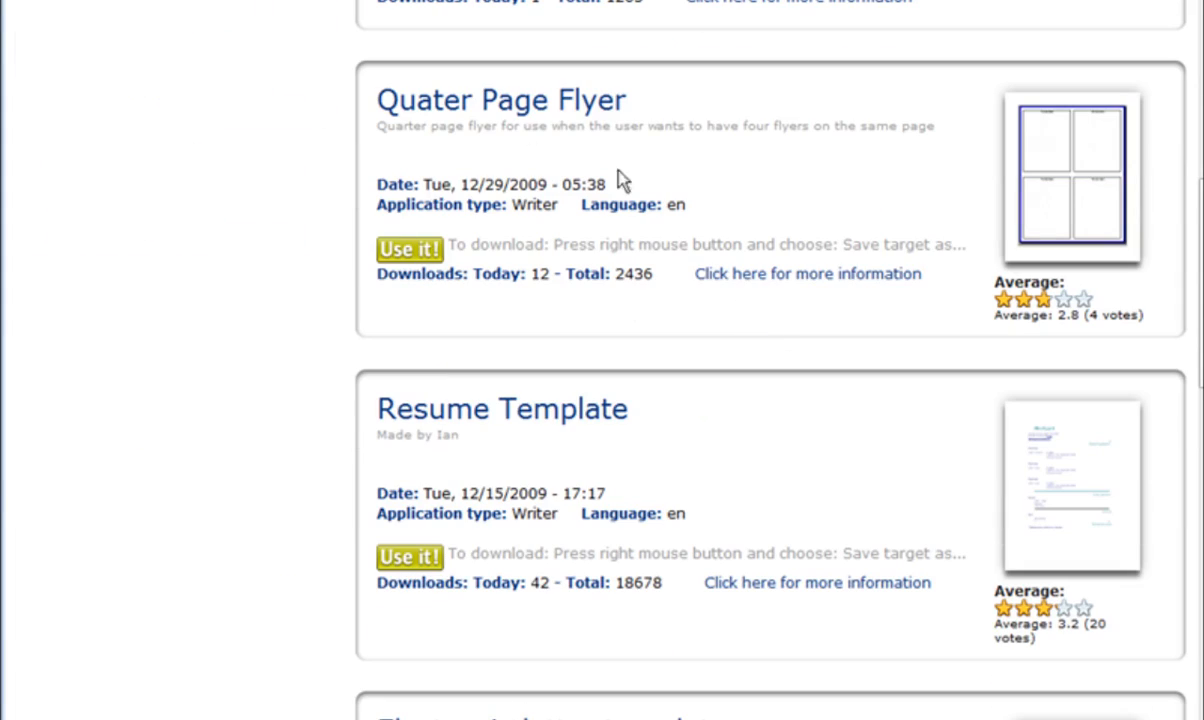
{"action": "mouse_move", "coordinate": [678, 248]}
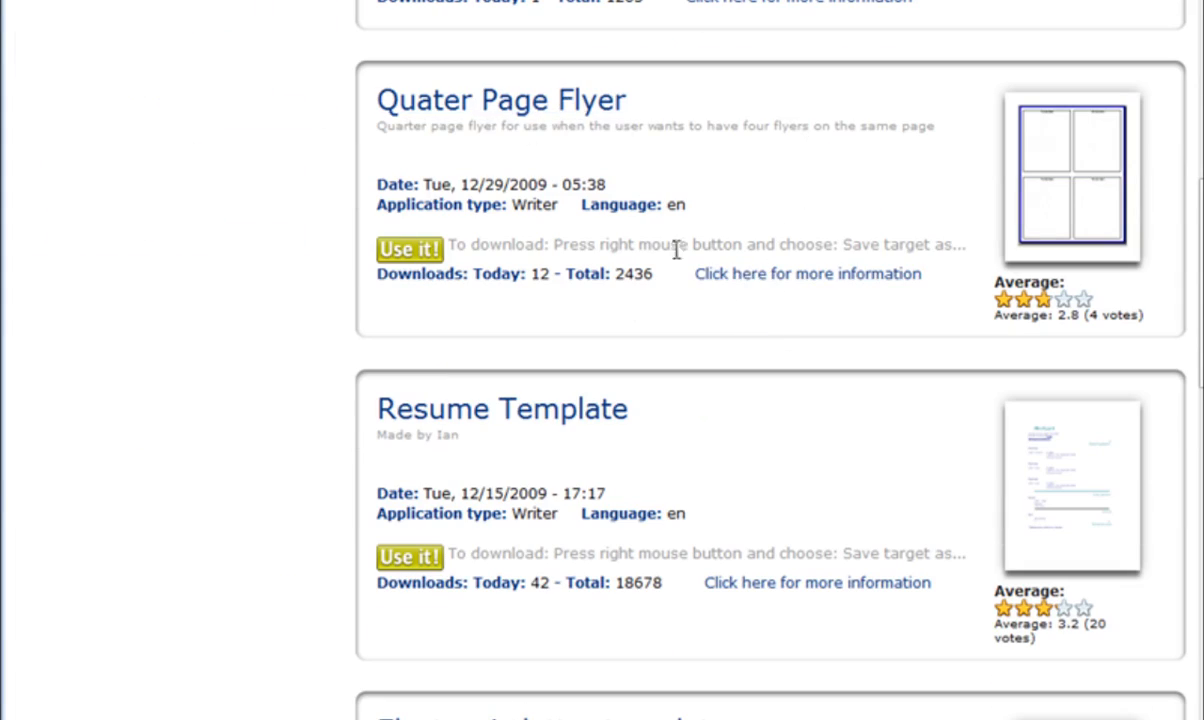
{"action": "mouse_move", "coordinate": [480, 210]}
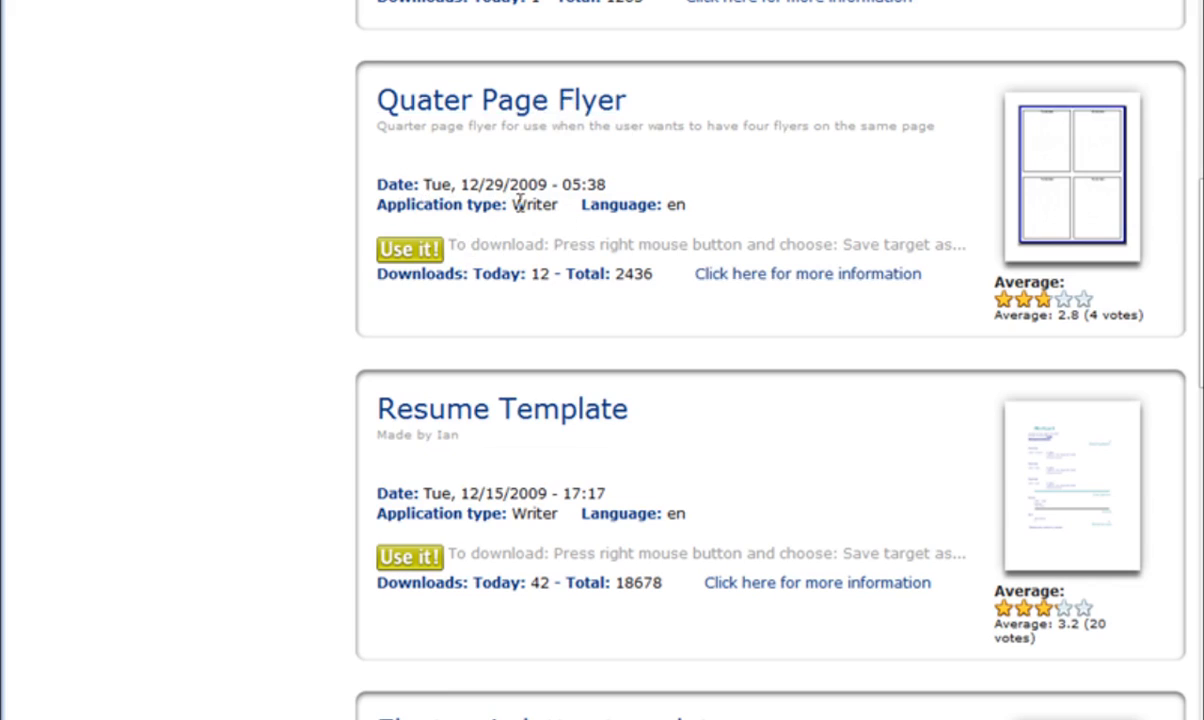
{"action": "mouse_move", "coordinate": [568, 240]}
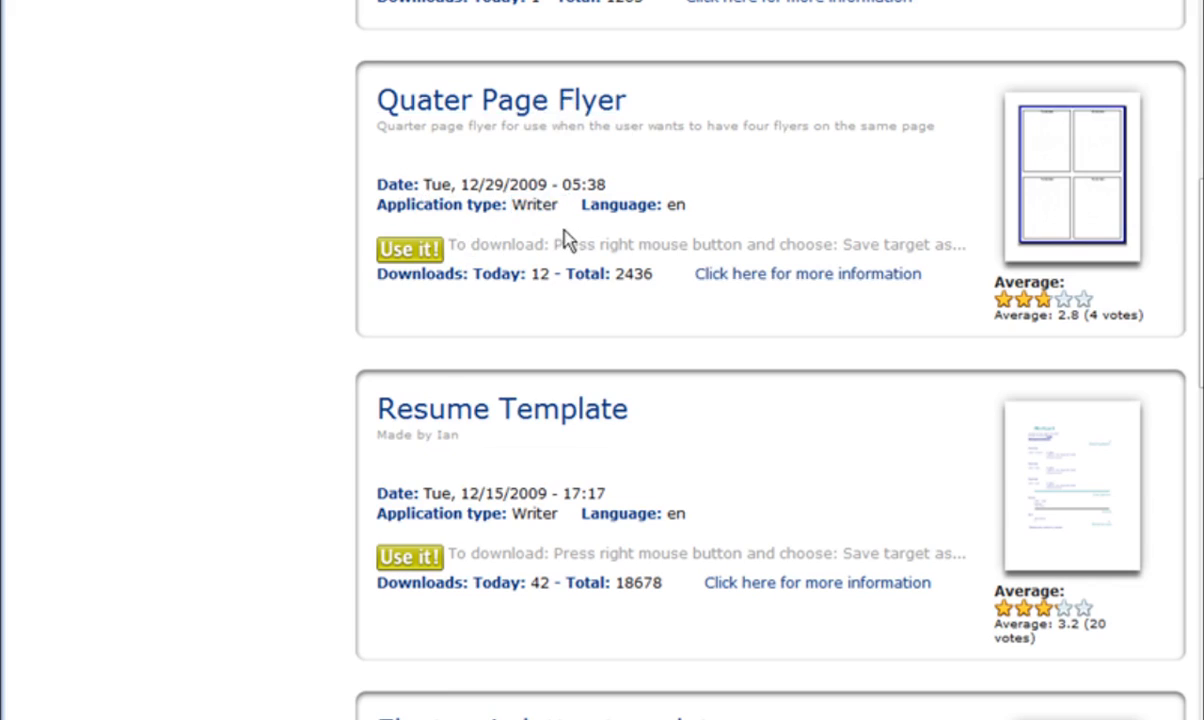
{"action": "scroll", "scroll_direction": "down", "scroll_amount": 3}
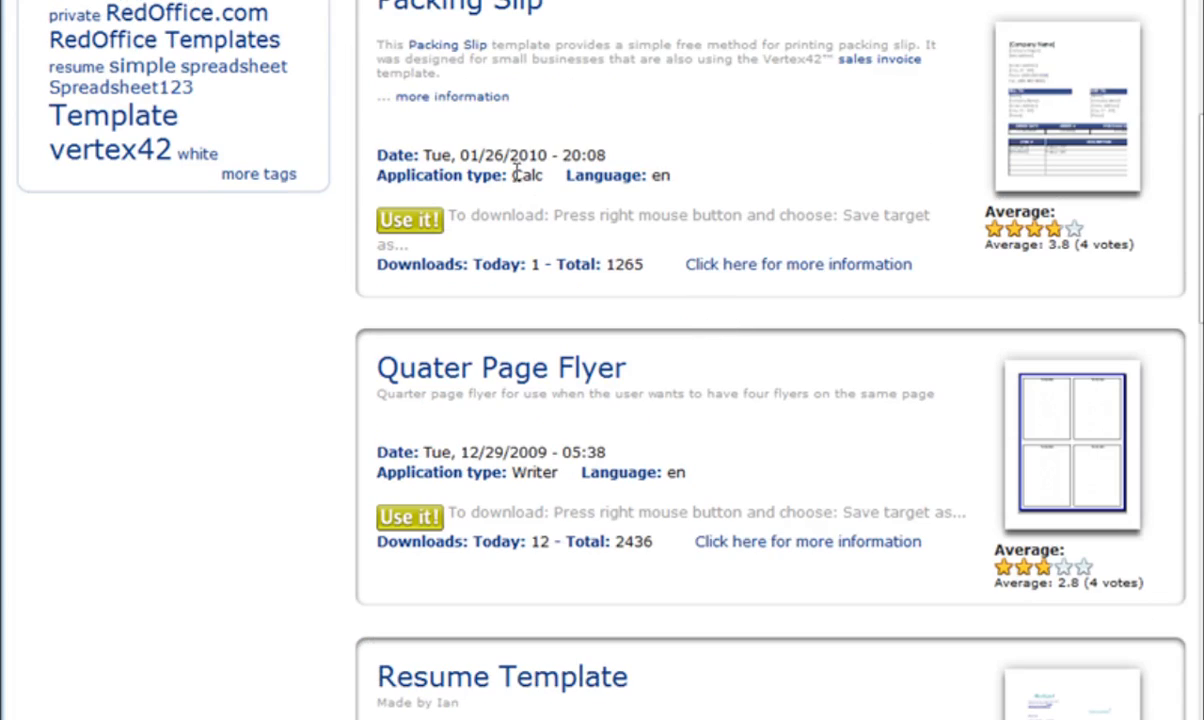
{"action": "double_click", "coordinate": [528, 176]}
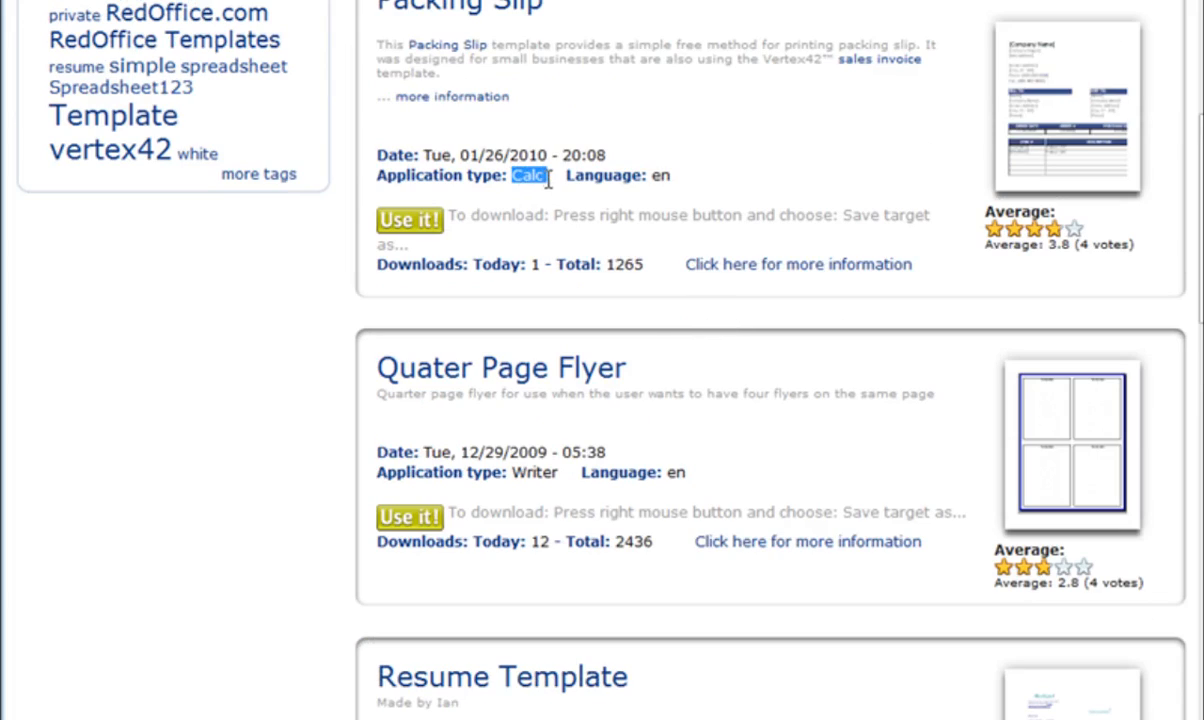
{"action": "scroll", "scroll_direction": "down", "scroll_amount": 3}
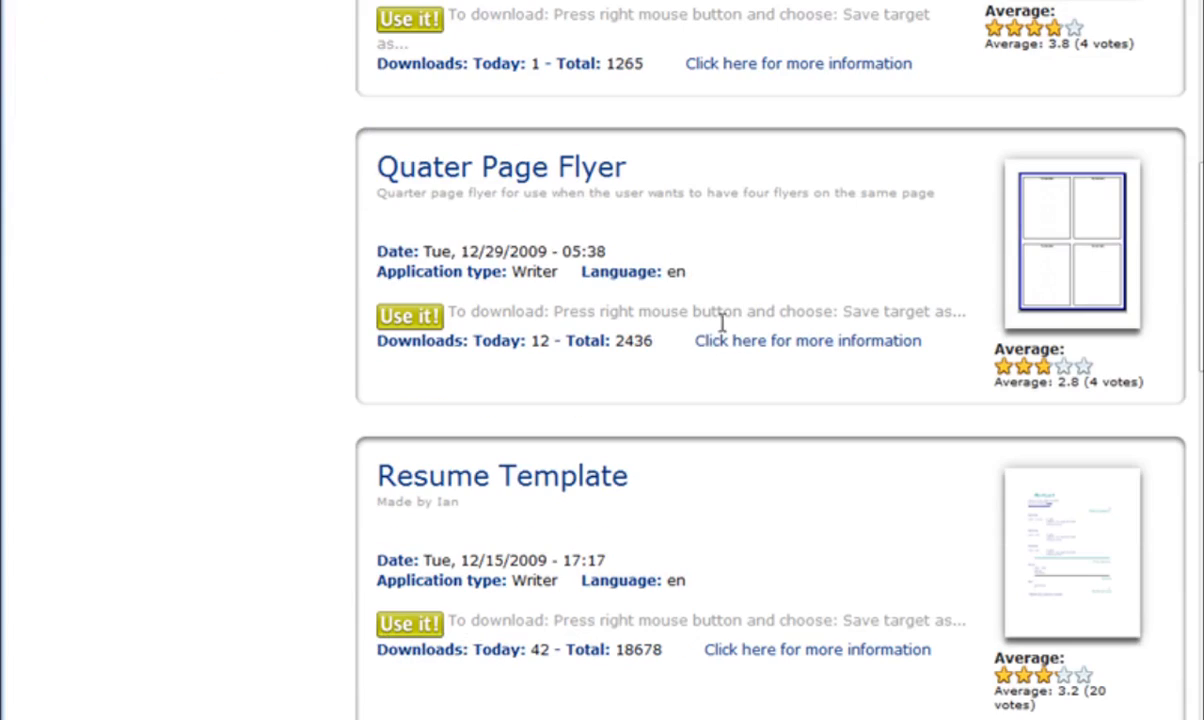
{"action": "scroll", "scroll_direction": "down", "scroll_amount": 3}
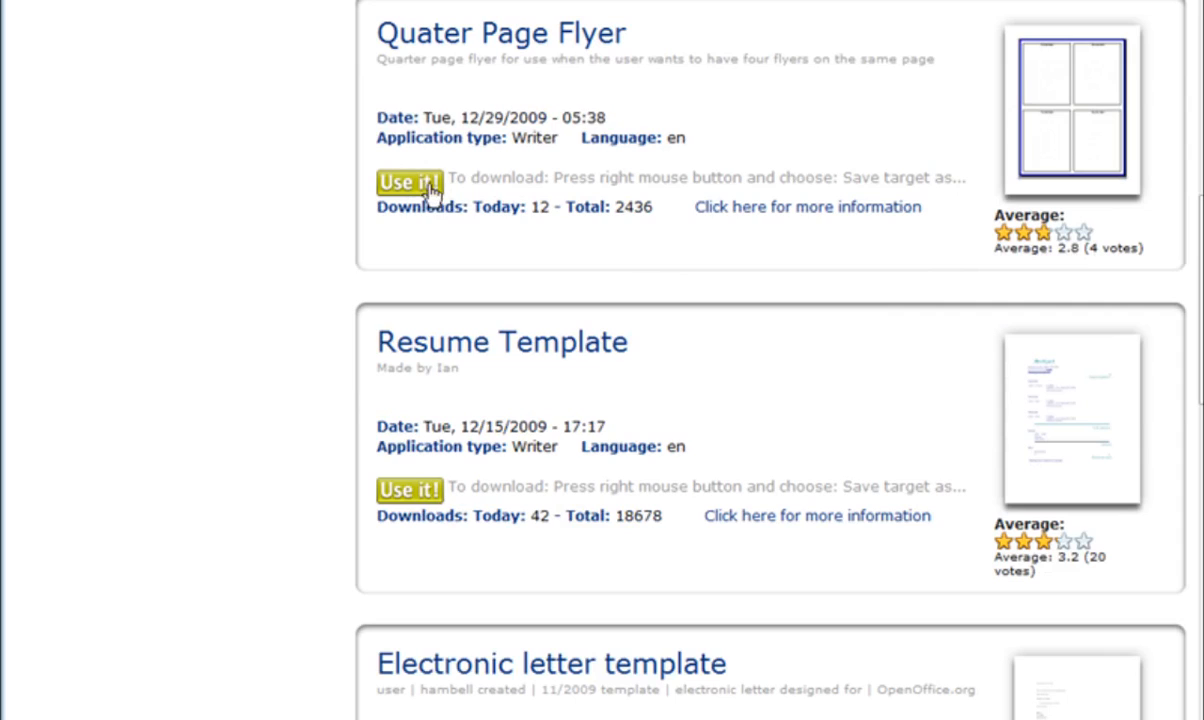
{"action": "mouse_move", "coordinate": [600, 230]}
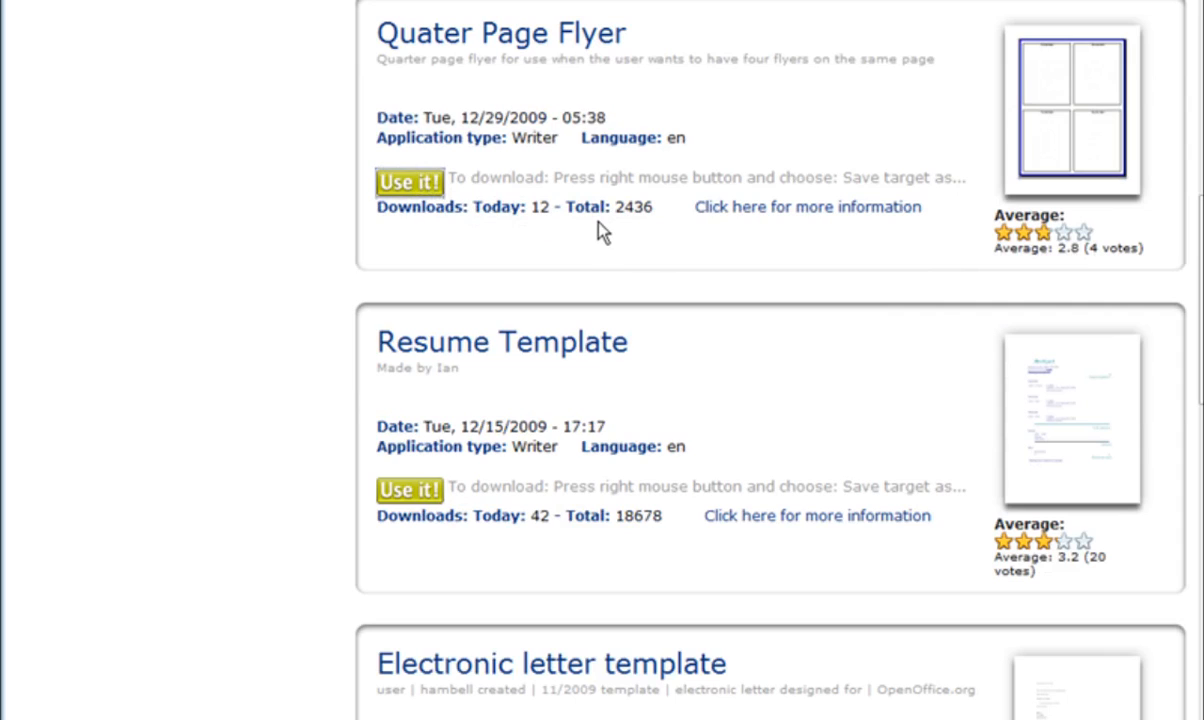
- Download Quarter Page Flyer.ott via 'Use it!', saving the file to disk, and return to Writer
{"action": "left_click", "coordinate": [408, 182]}
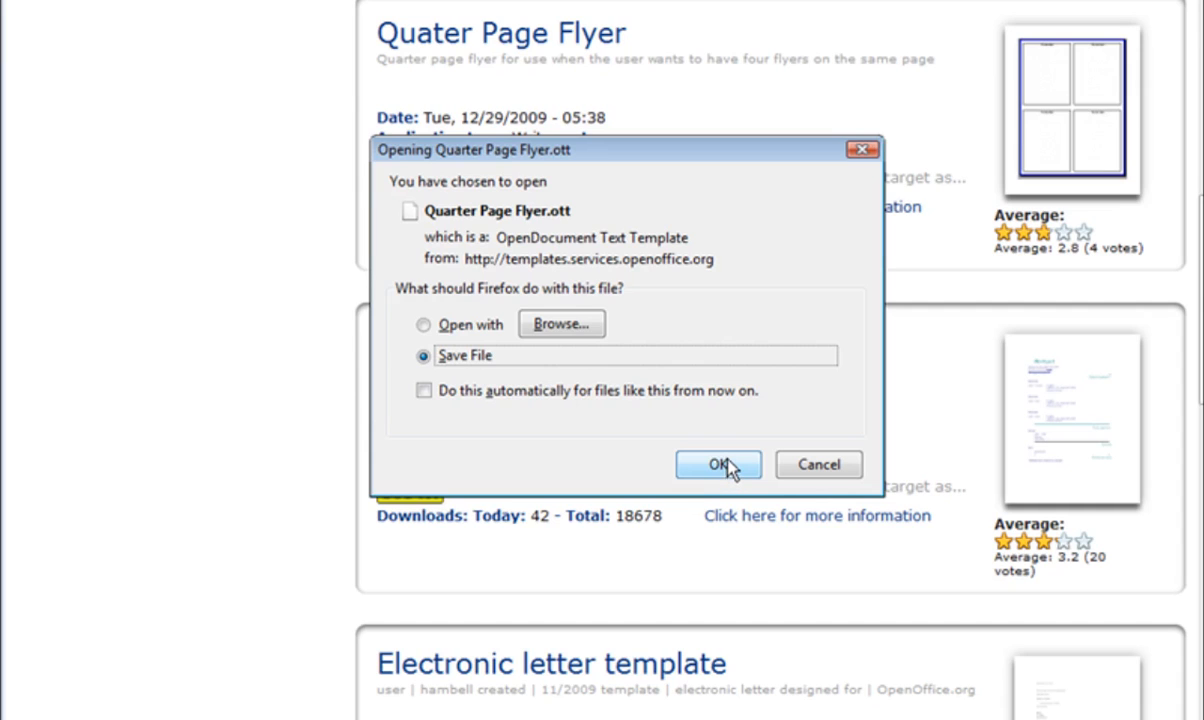
{"action": "left_click", "coordinate": [718, 464]}
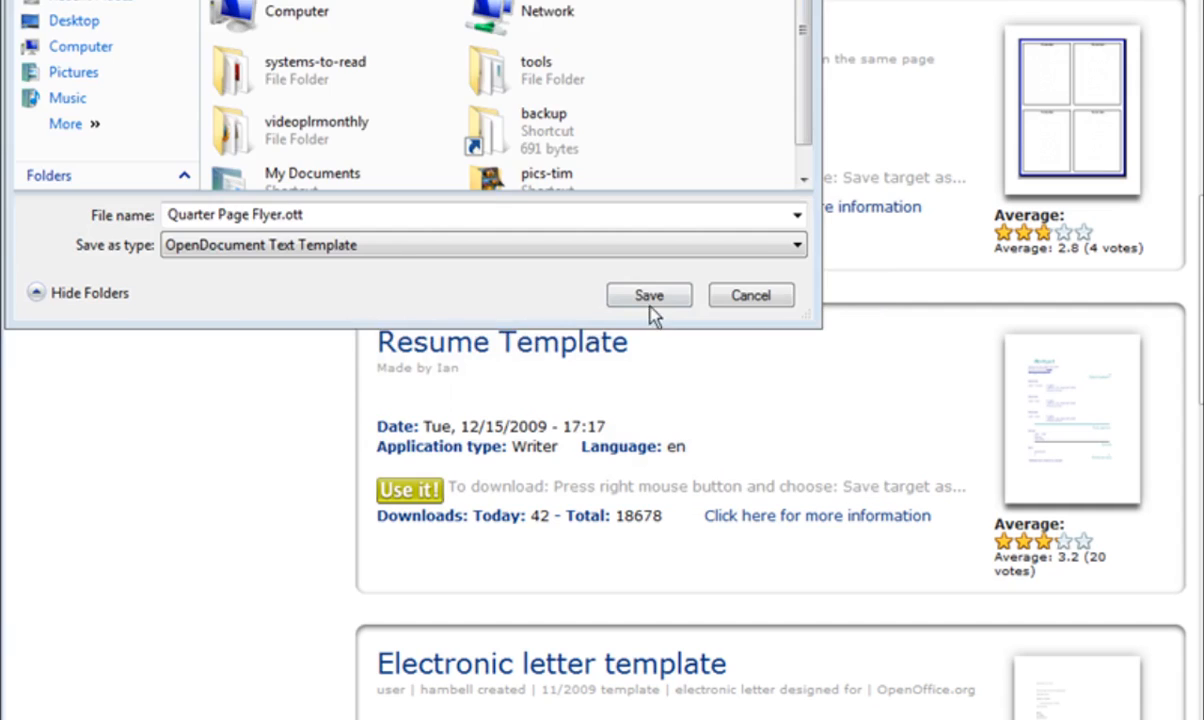
{"action": "left_click", "coordinate": [648, 296]}
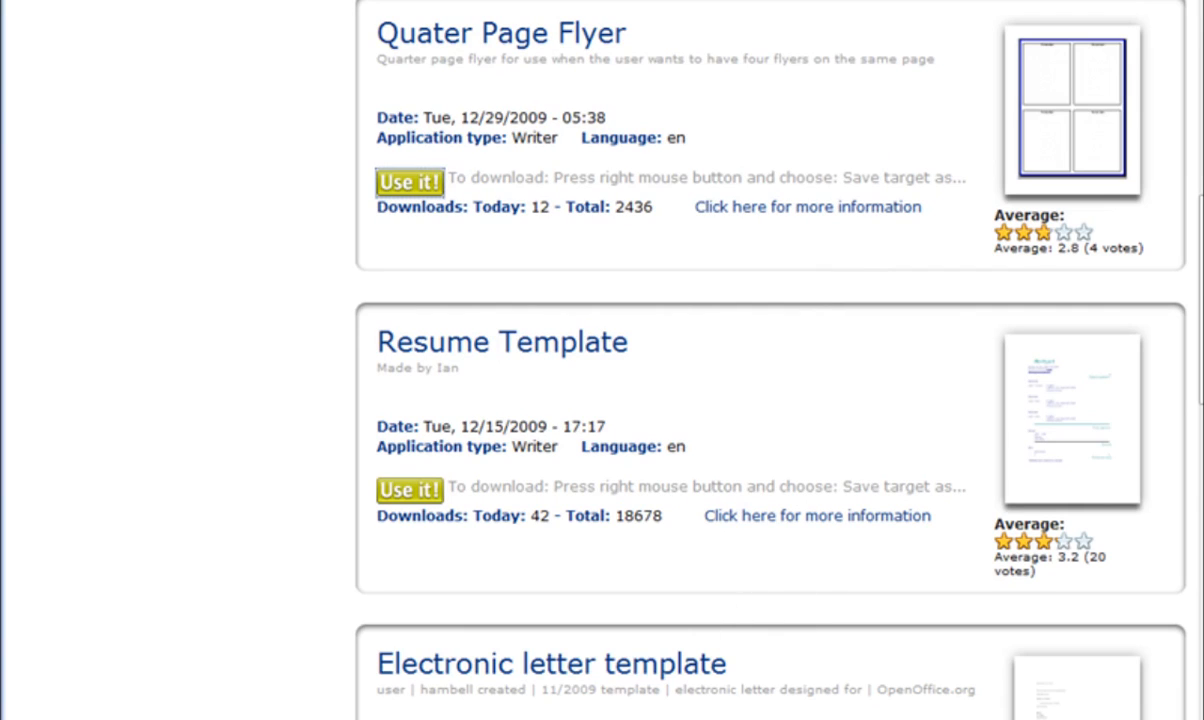
{"action": "left_click", "coordinate": [408, 182]}
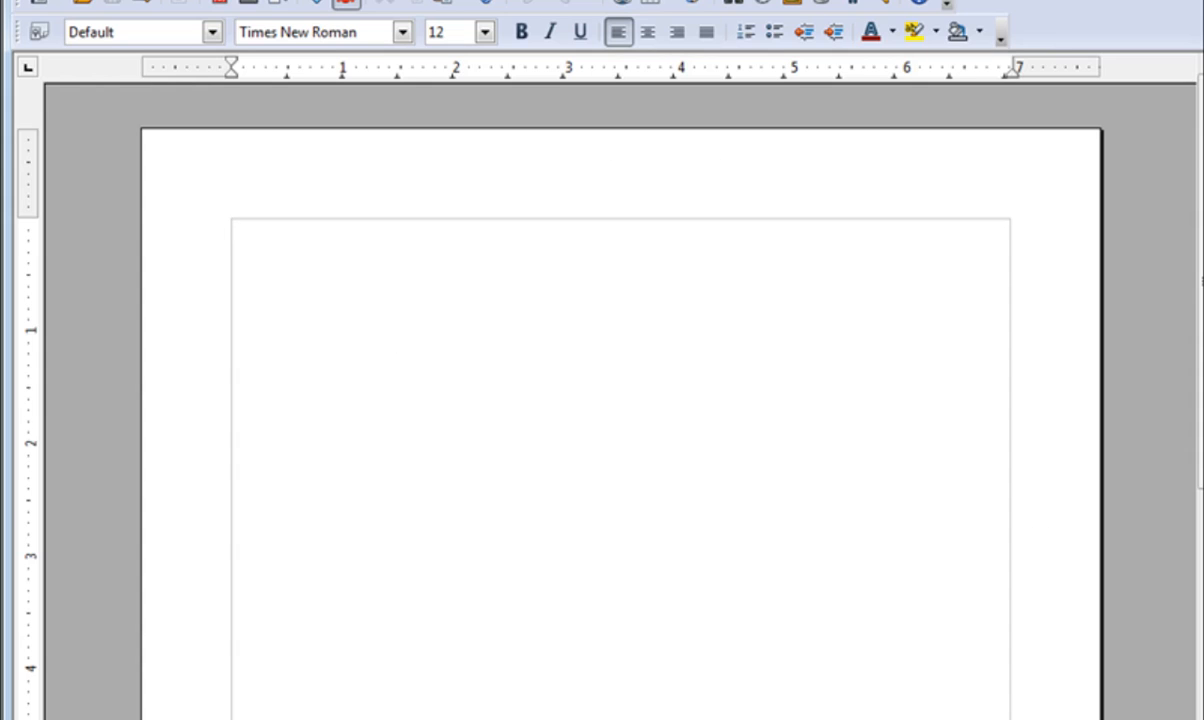
{"action": "mouse_move", "coordinate": [84, 2]}
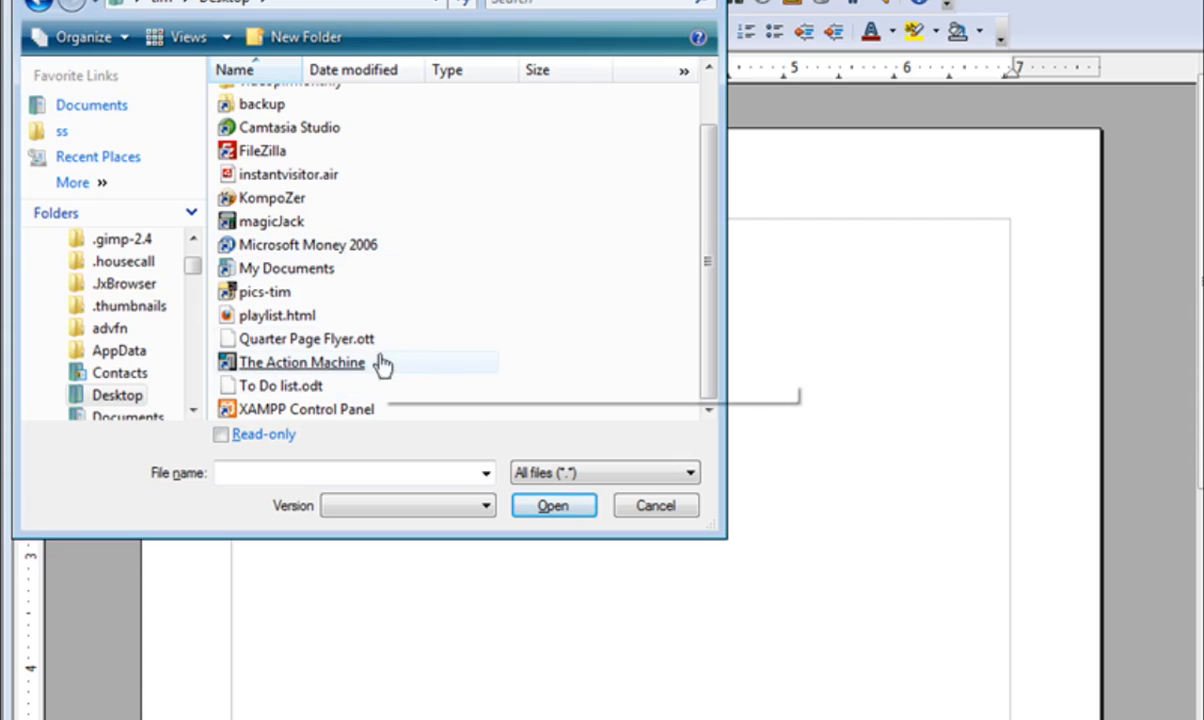
- Open Quarter Page Flyer.ott from the Desktop, showing its four 'Put text here' boxes
{"action": "left_click", "coordinate": [656, 504]}
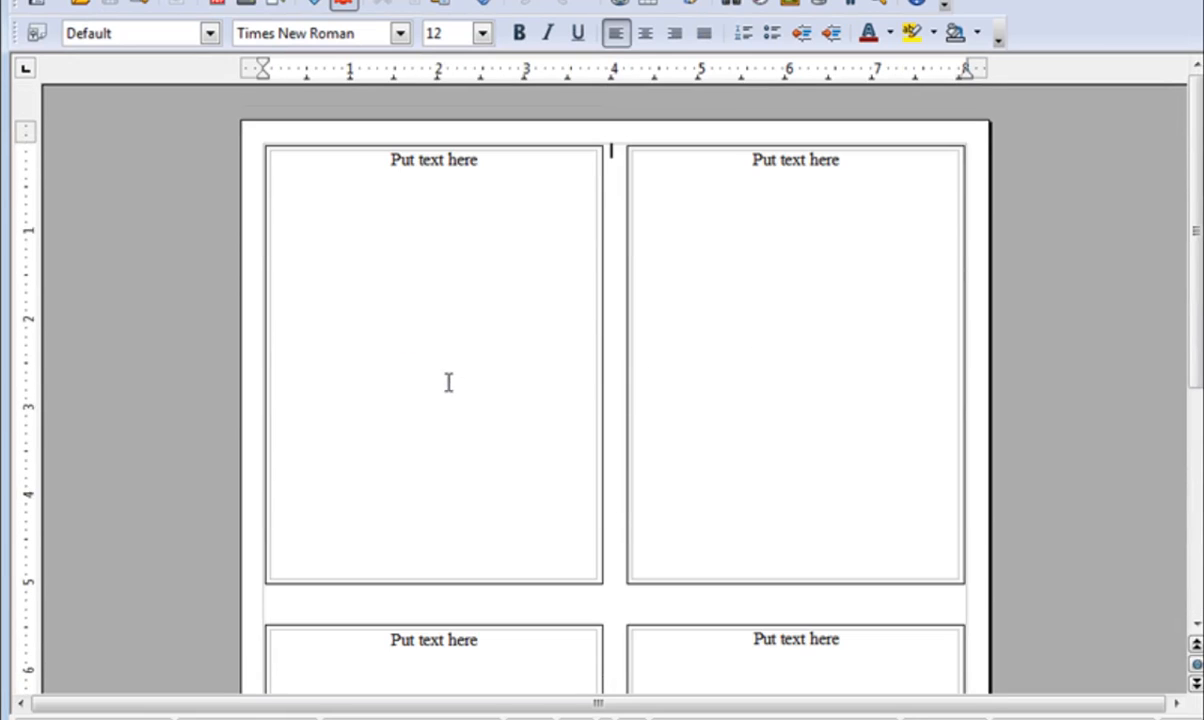
{"action": "mouse_move", "coordinate": [778, 456]}
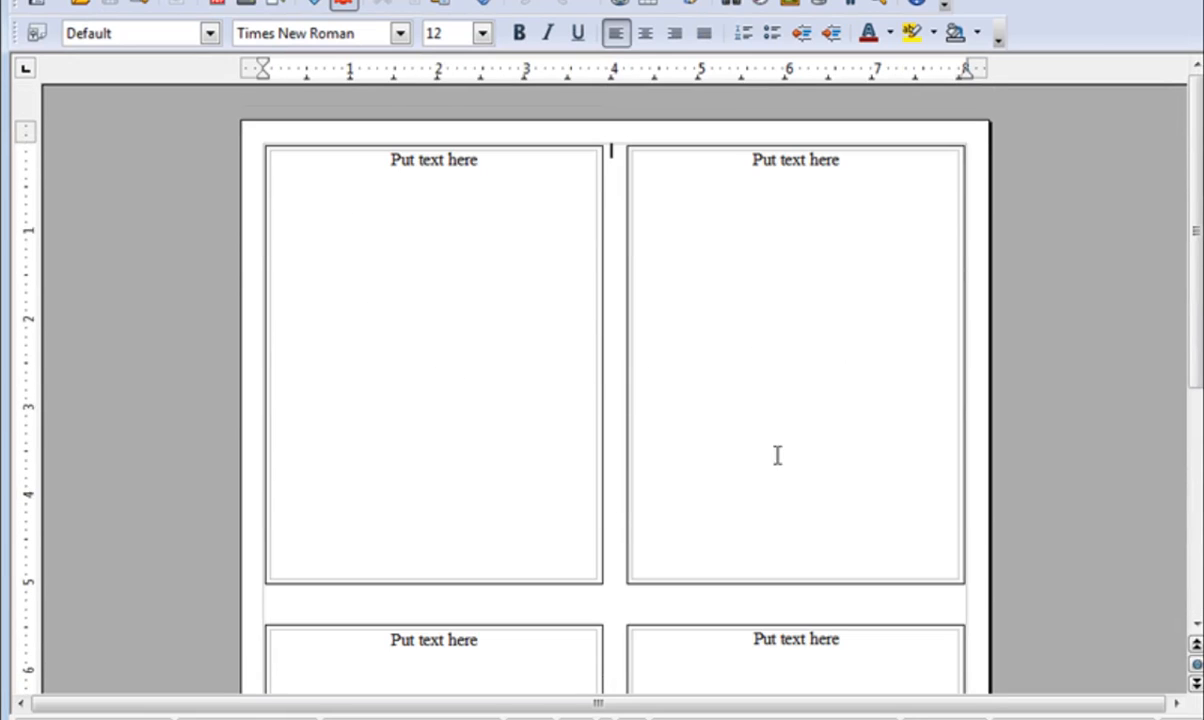
{"action": "mouse_move", "coordinate": [800, 508]}
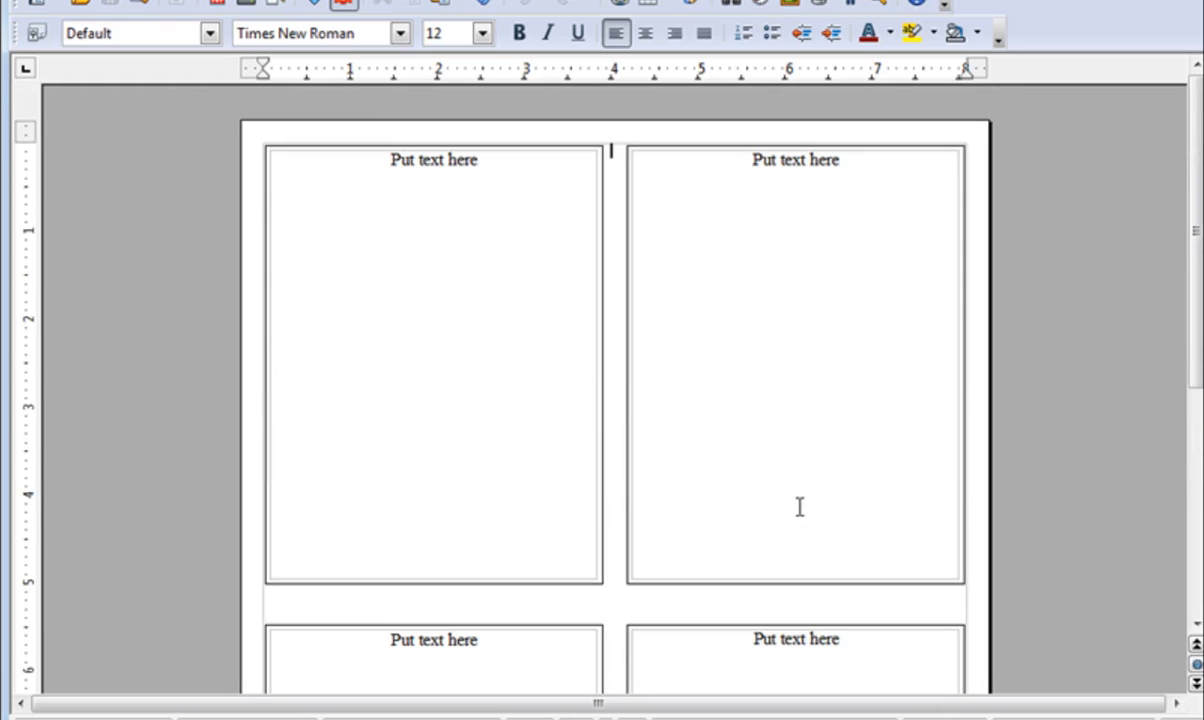
{"action": "mouse_move", "coordinate": [460, 300]}
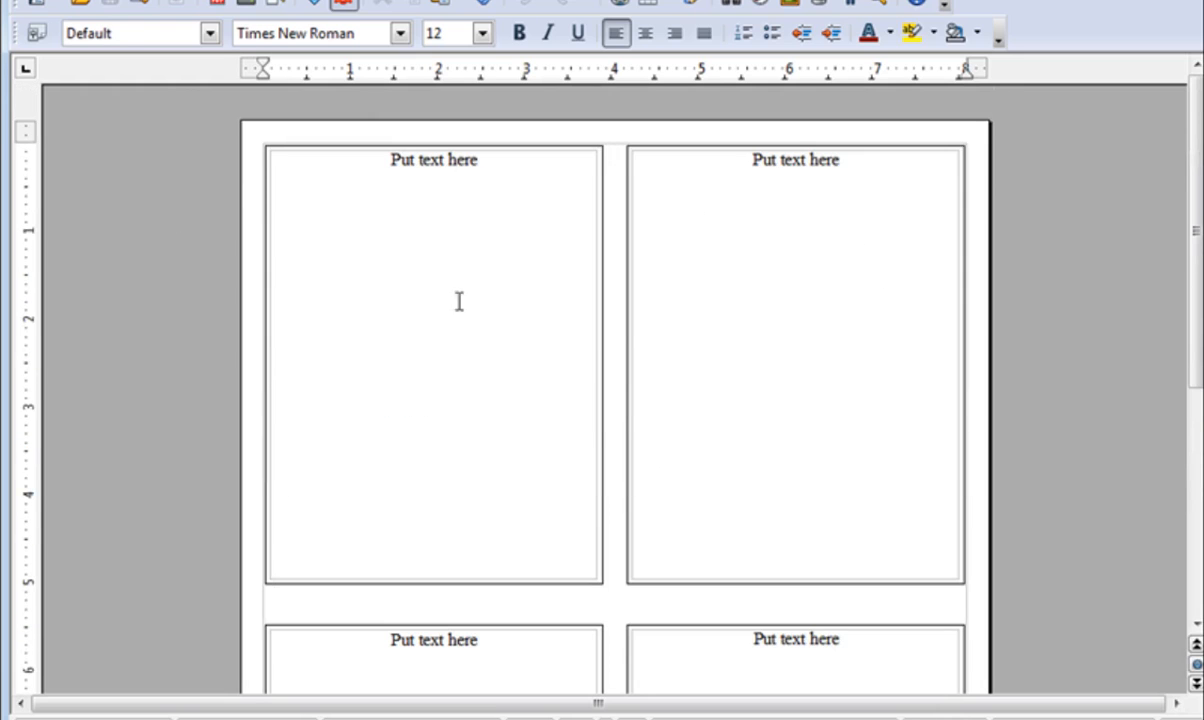
{"action": "left_click", "coordinate": [30, 4]}
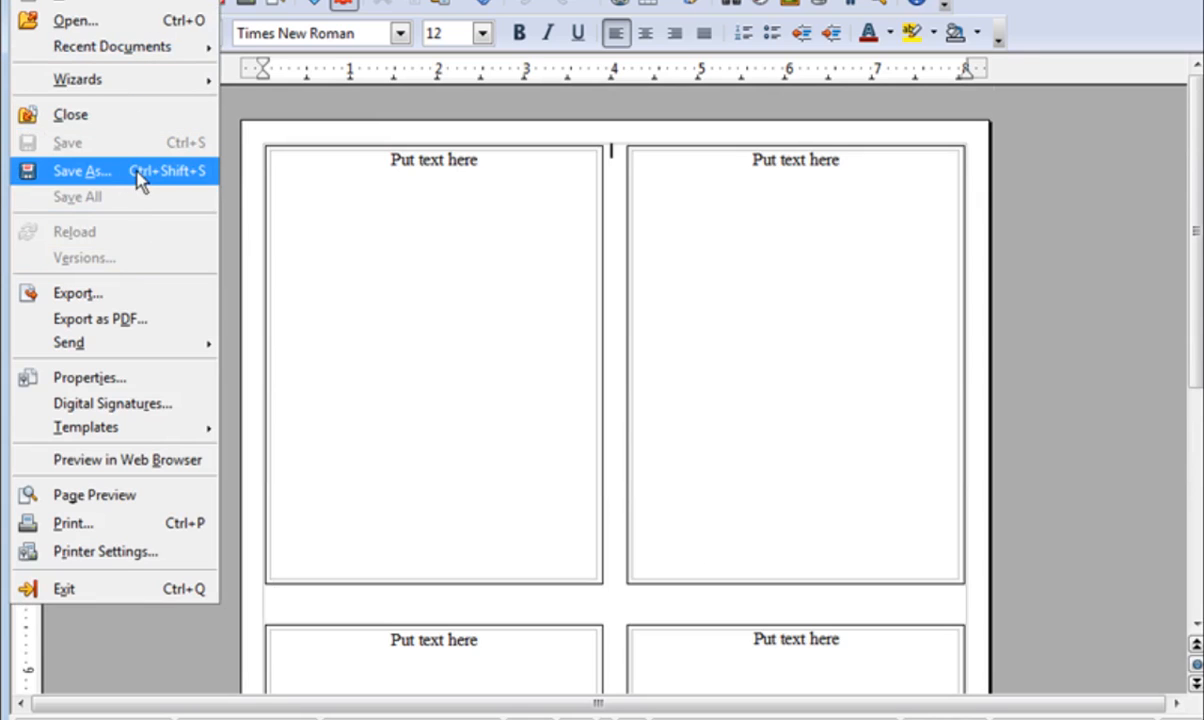
{"action": "left_click", "coordinate": [80, 170]}
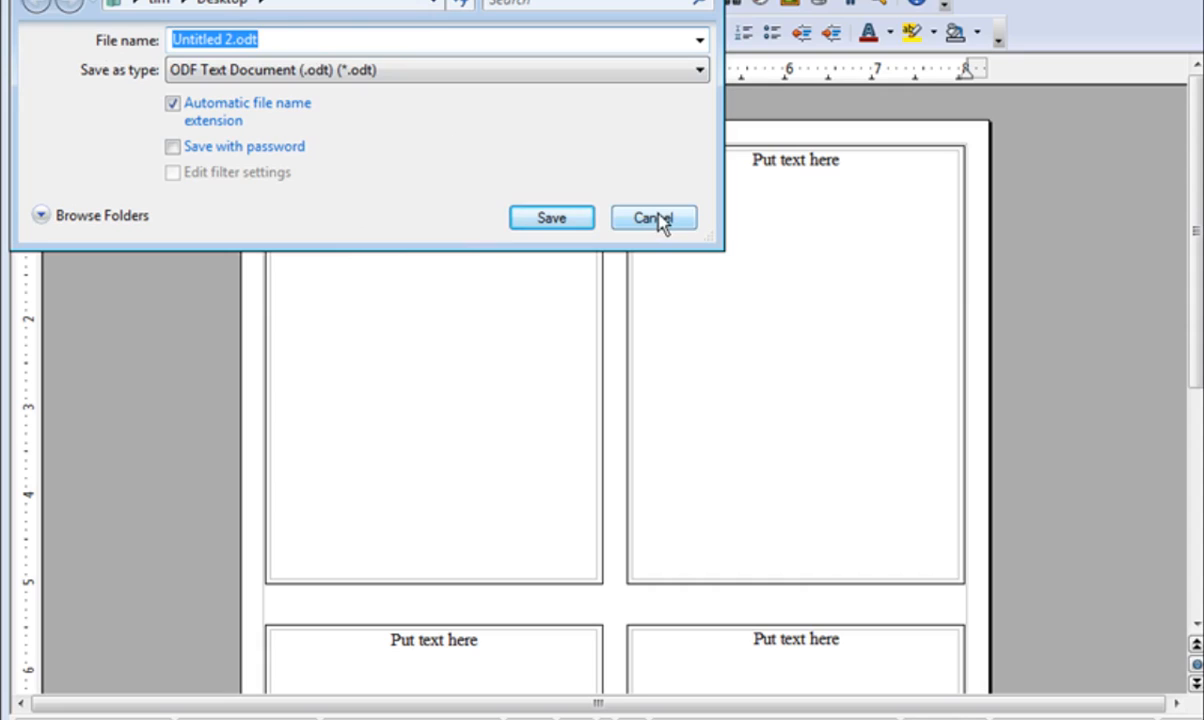
{"action": "left_click", "coordinate": [652, 216]}
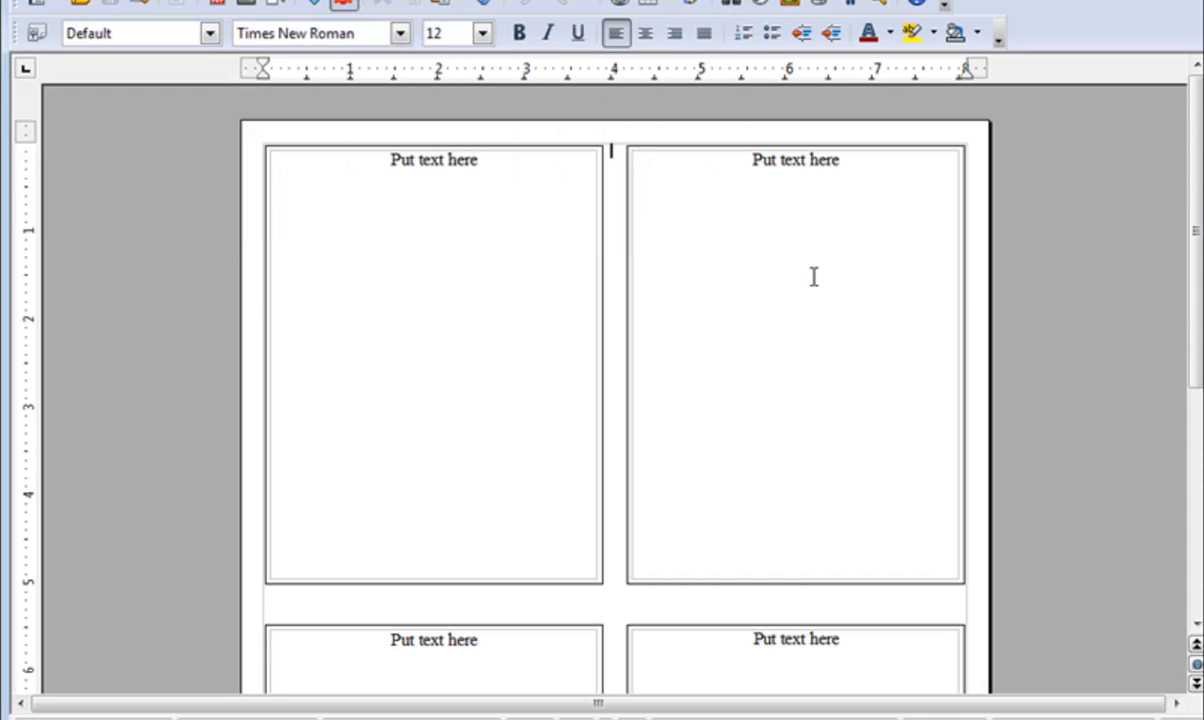